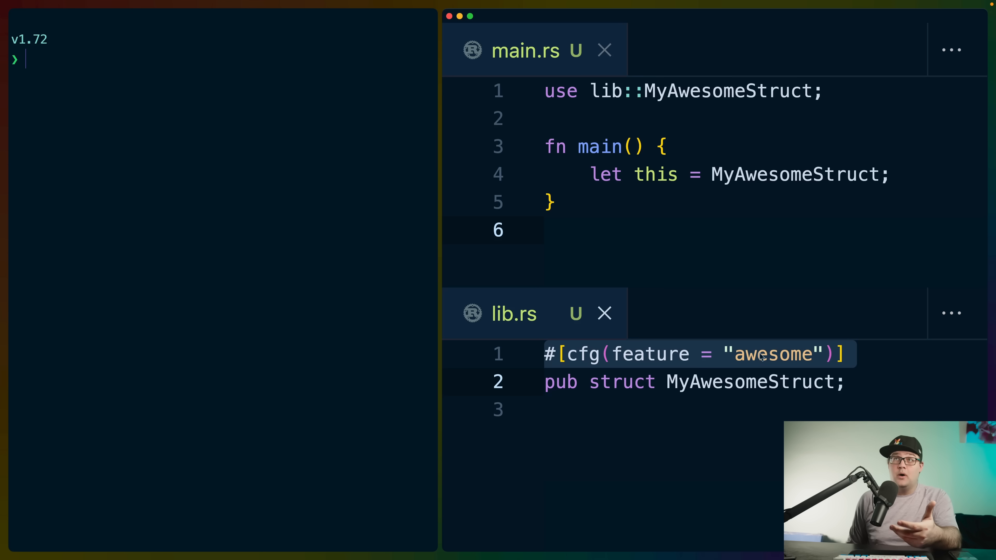
Run cargo +1.71 run --bin cfg-disabled-in-errors and inspect the E0432 unresolved import of MyAwesomeStruct
double_click(772, 354)
text(cargo +1.71 run --bin cfg-disabled-in-errors)
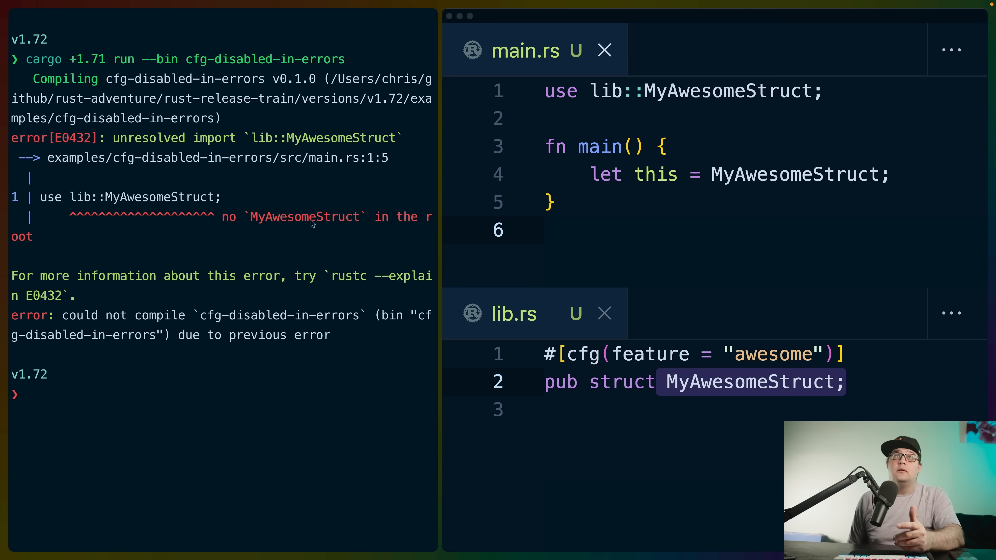
mouse_move(605, 109)
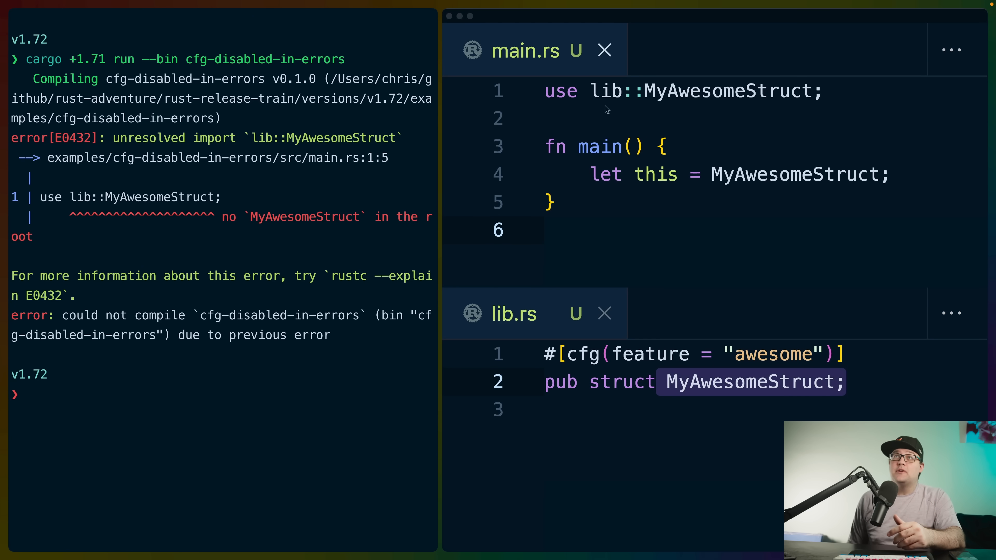
double_click(727, 91)
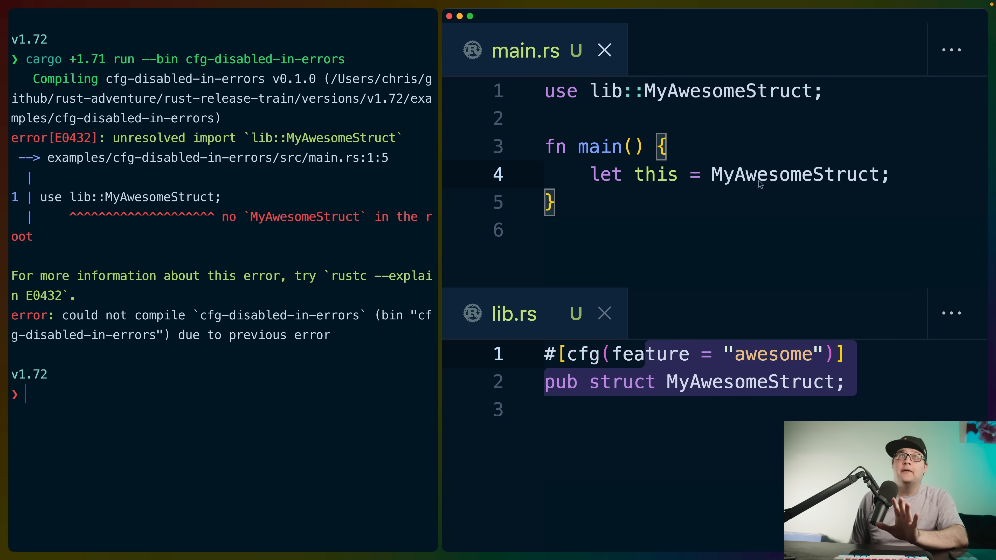
double_click(175, 138)
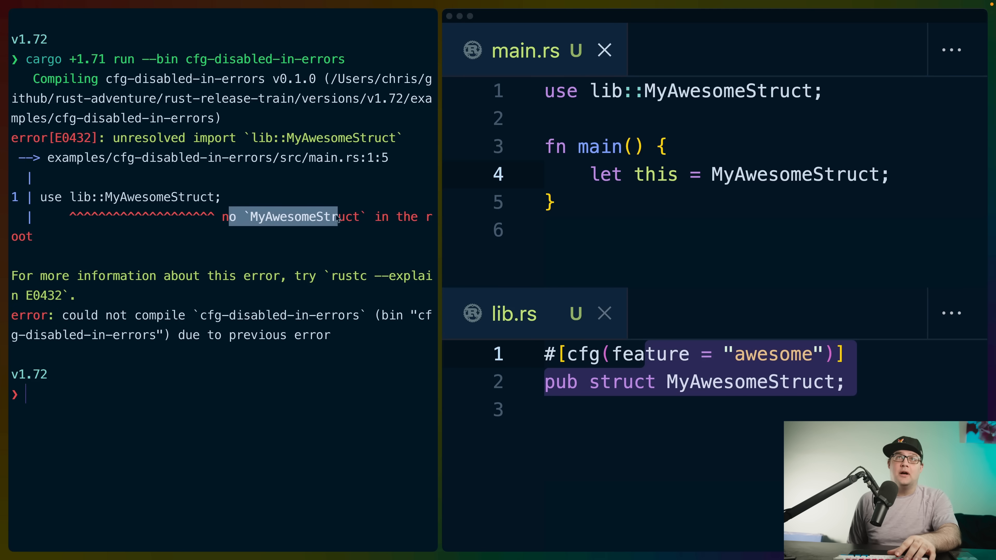
click(552, 410)
text(cargo +1.72 run --bin cfg-disabled-in-errors)
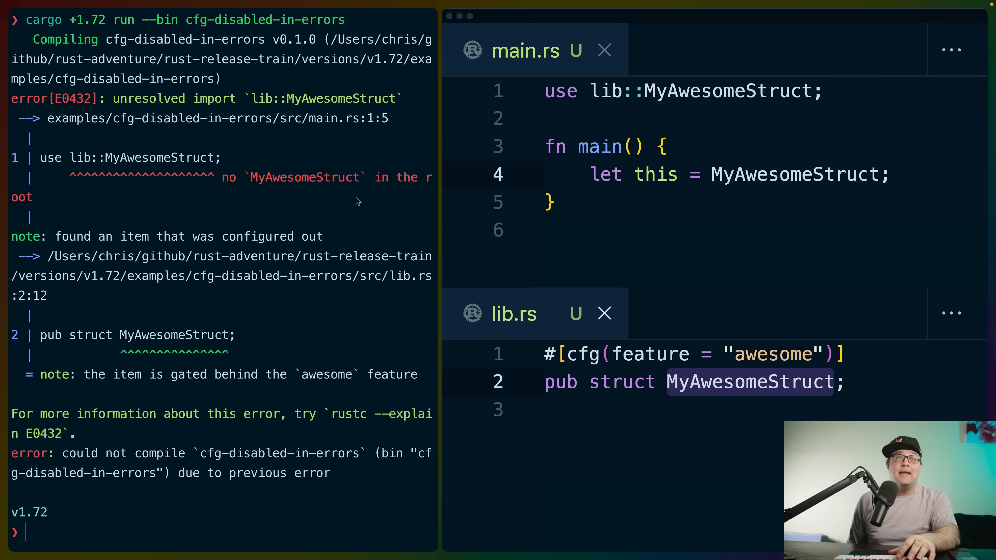
mouse_move(93, 379)
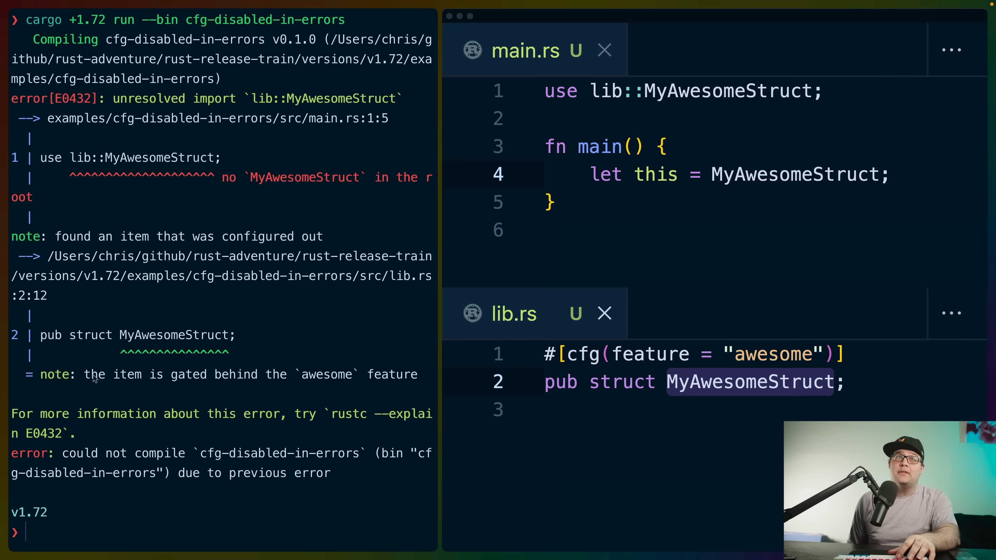
mouse_move(393, 376)
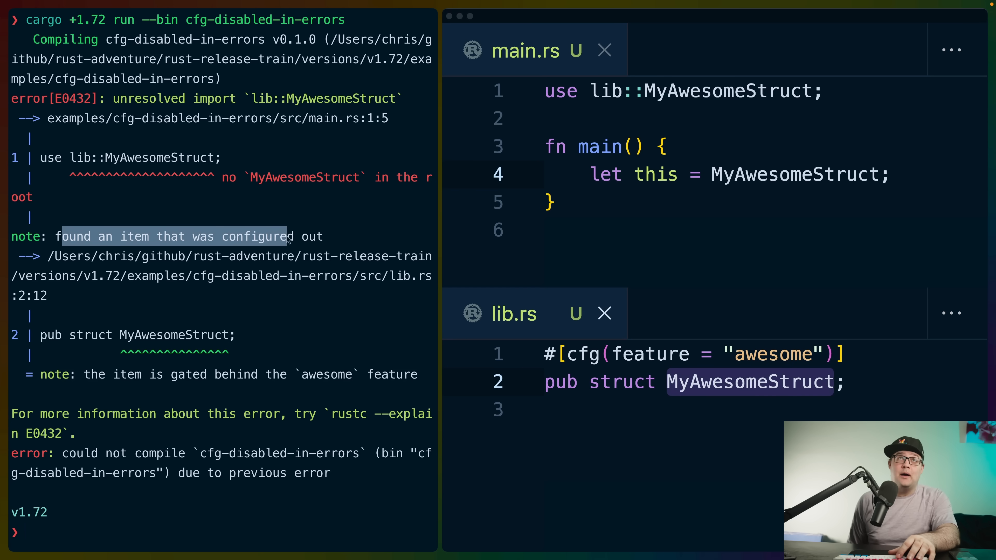
mouse_move(305, 248)
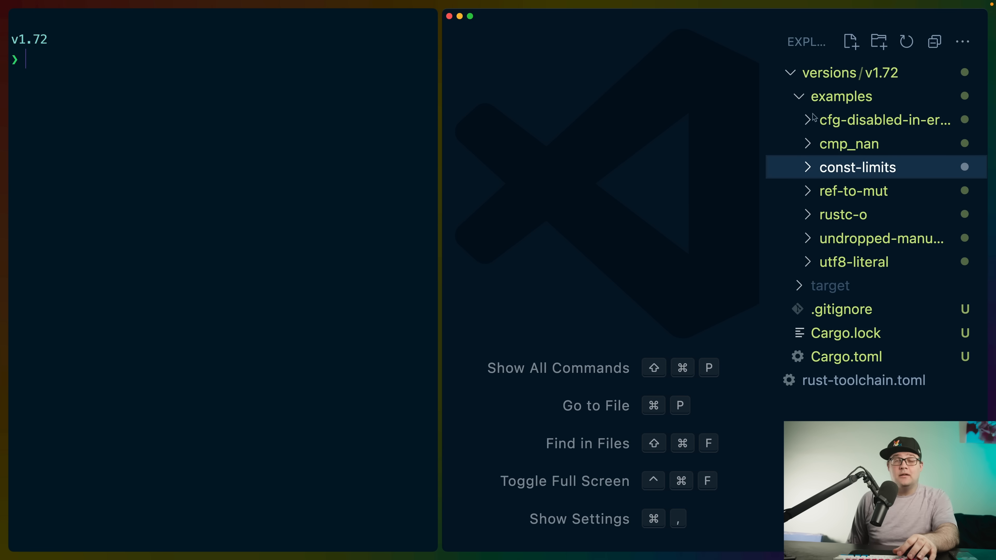
mouse_move(814, 154)
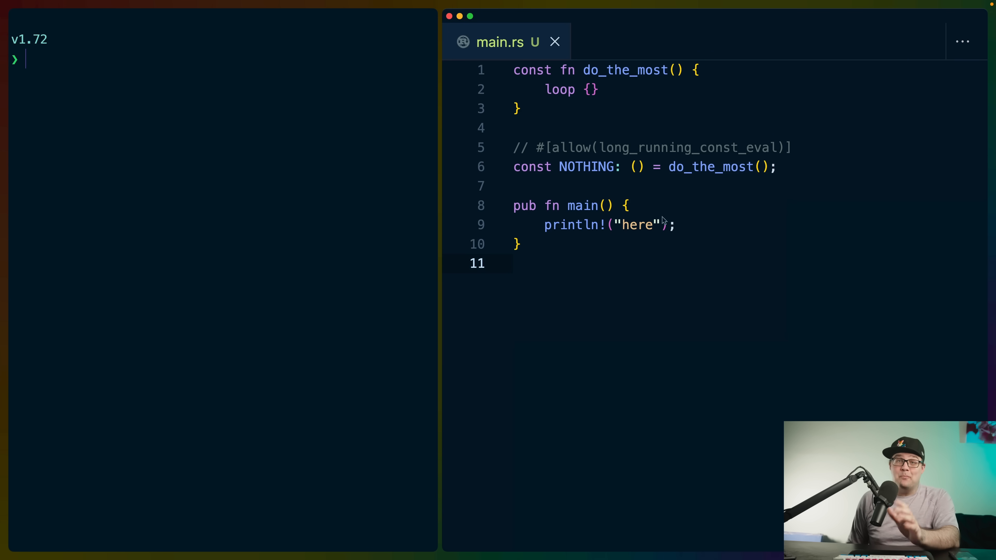
mouse_move(646, 199)
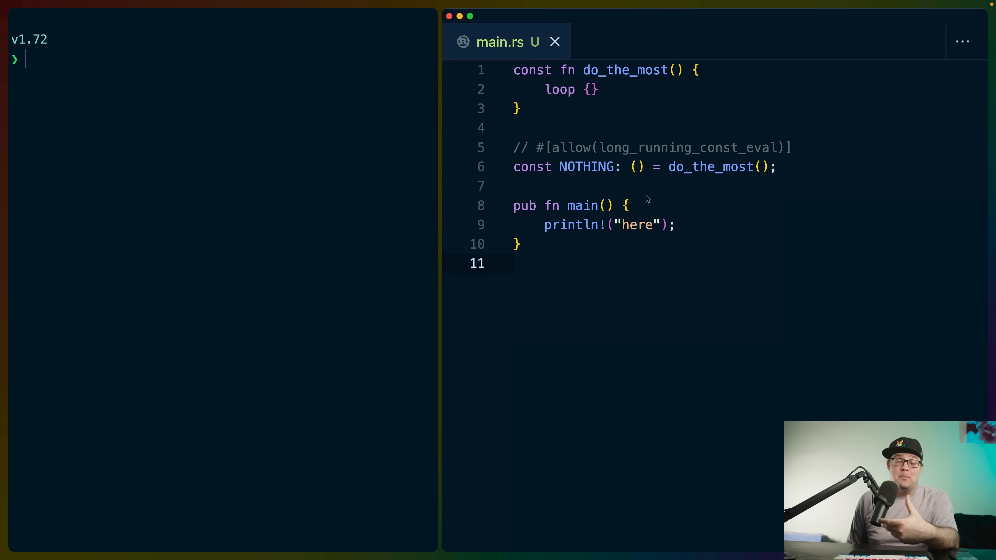
Clear the terminal and open examples/const-limits/src/main.rs with its looping const fn and NOTHING constant
click(514, 263)
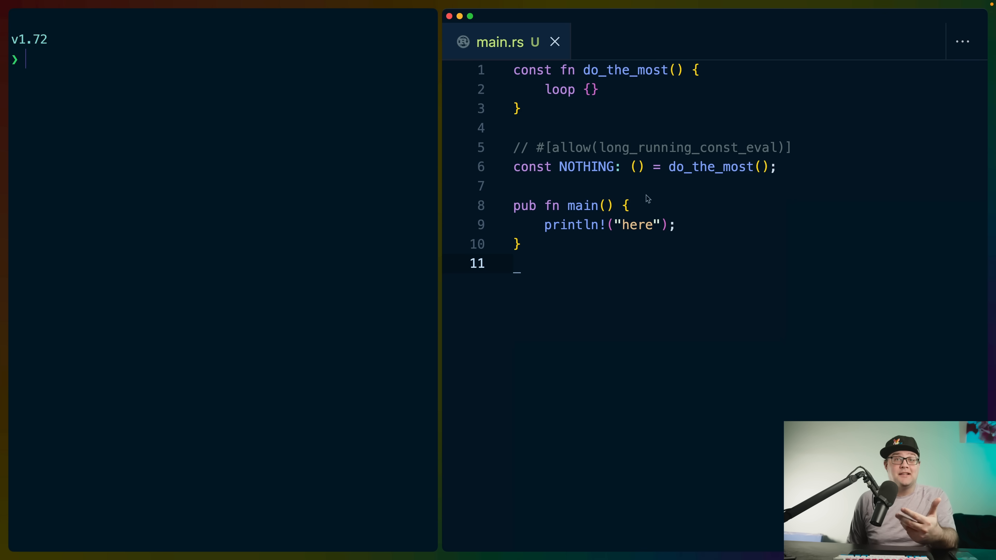
mouse_move(639, 191)
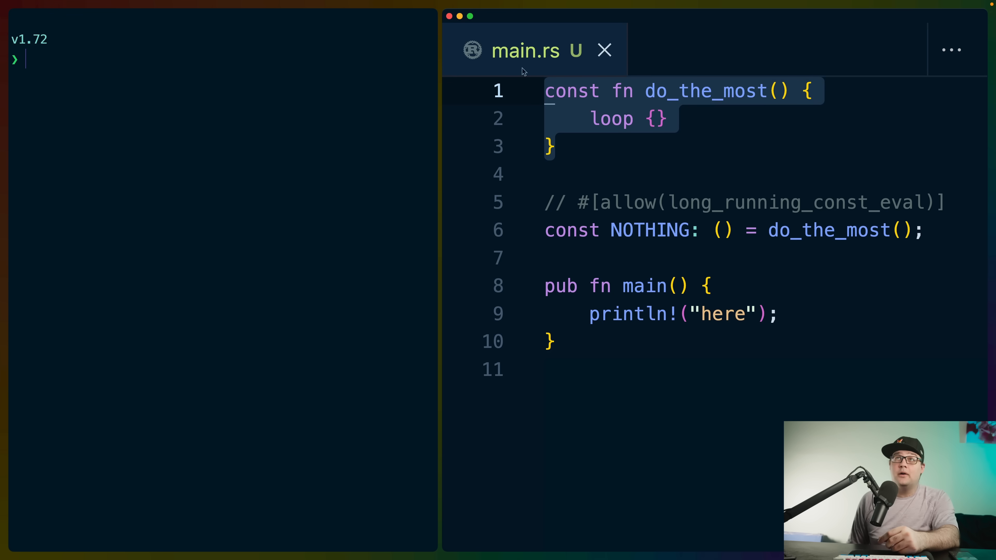
mouse_move(646, 229)
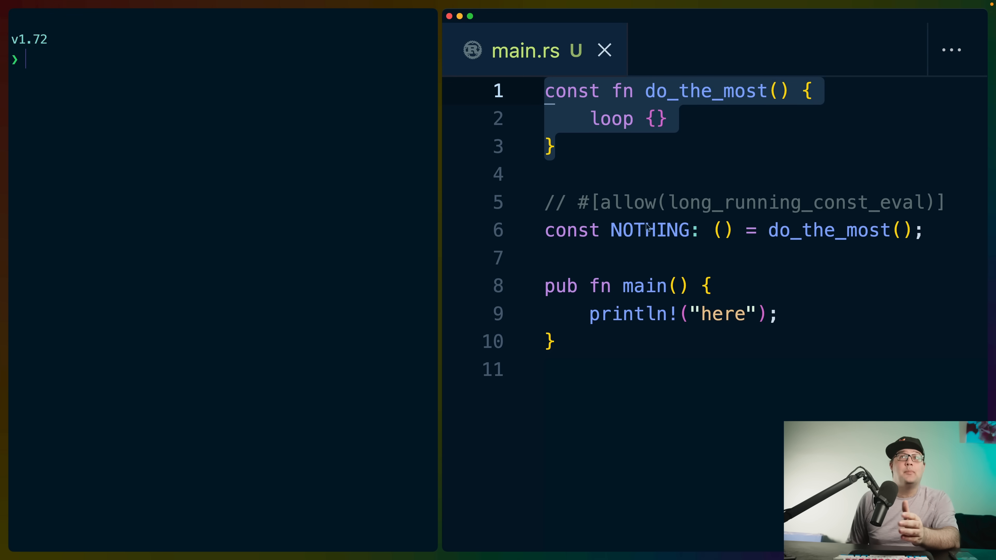
click(794, 90)
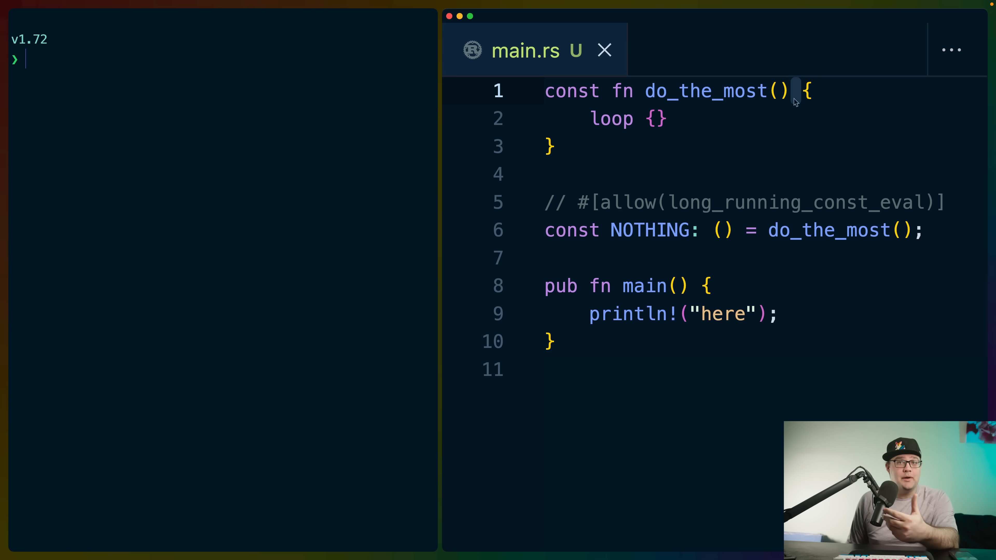
click(710, 229)
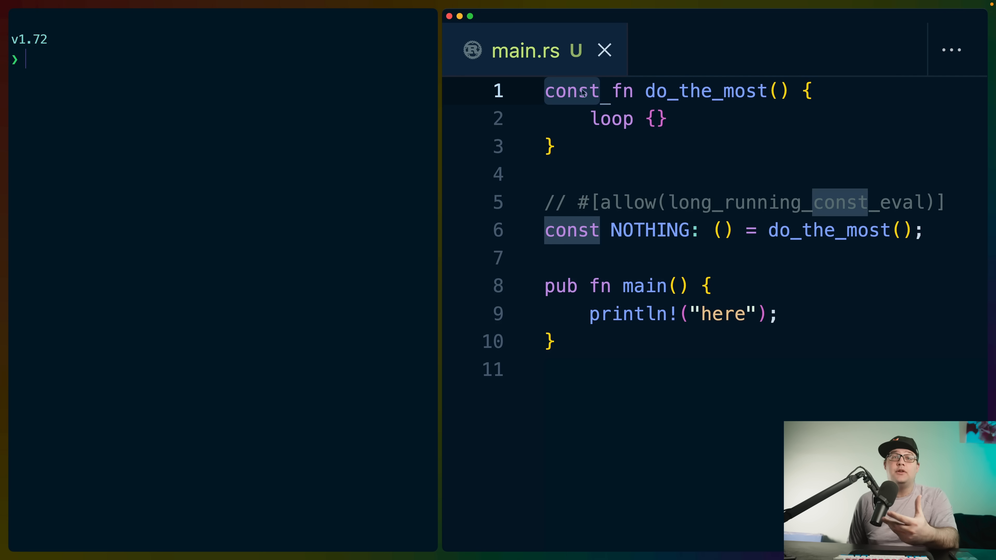
mouse_move(837, 208)
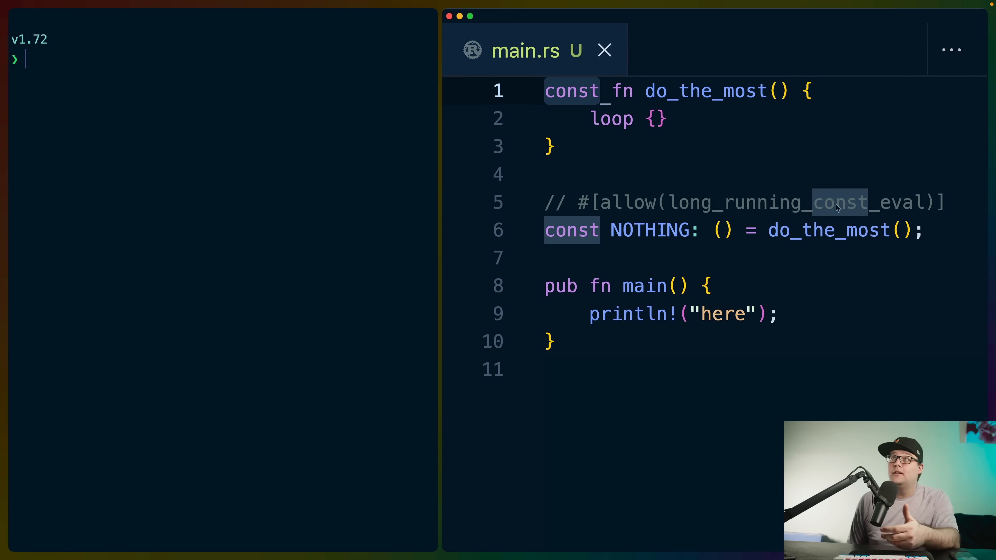
click(826, 230)
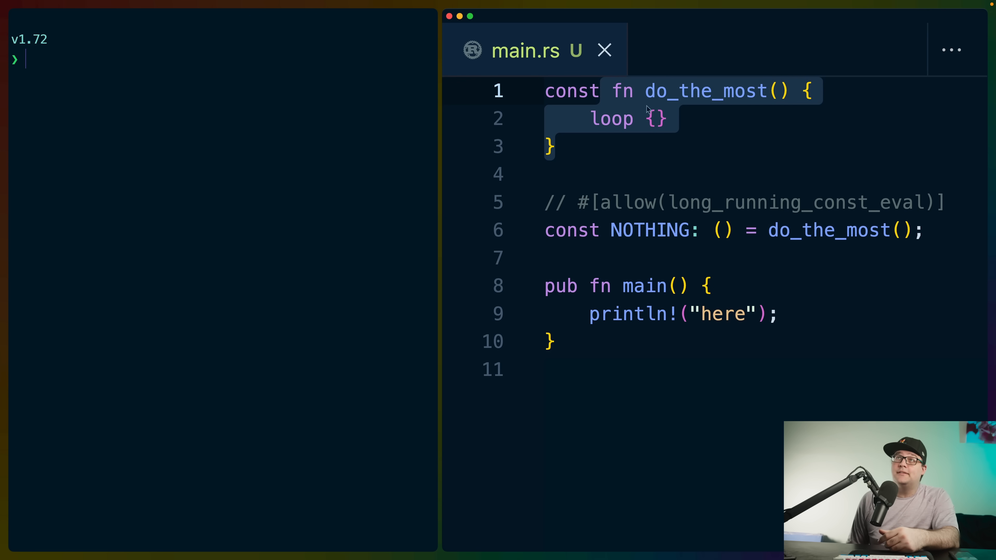
mouse_move(697, 121)
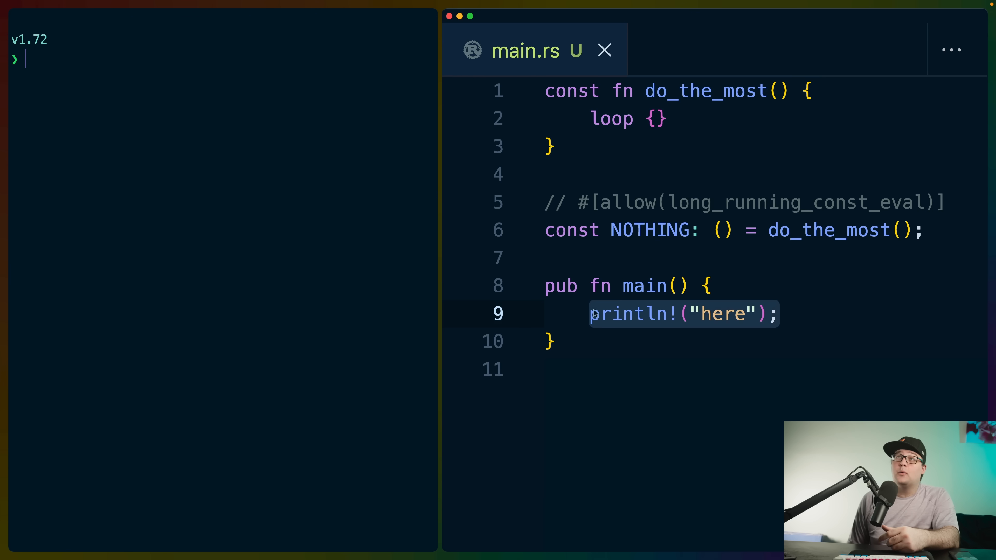
mouse_move(744, 323)
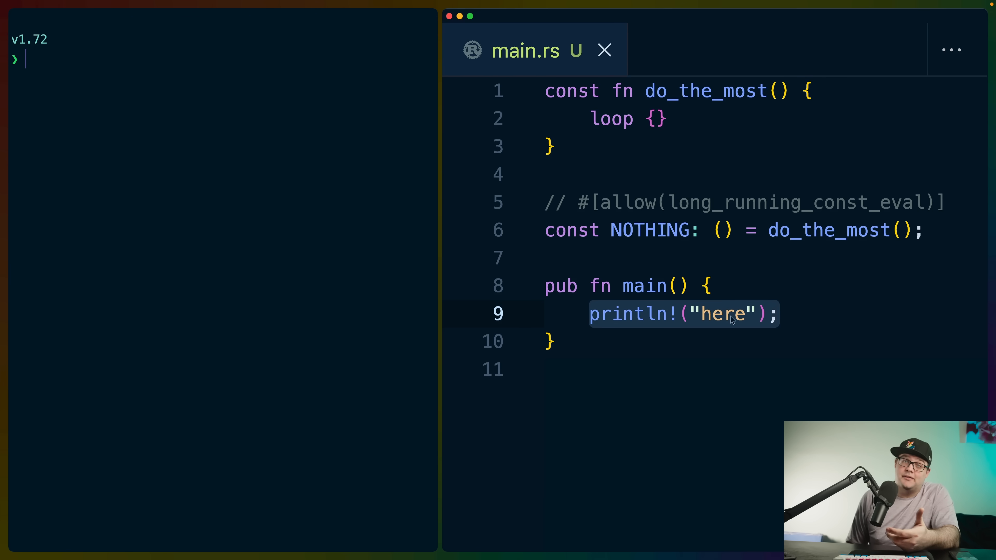
Run cargo +1.71 run --bin const-limits and read the interpreter step-limit evaluation failure
text(cargo +1.71 run --bin const-limits)
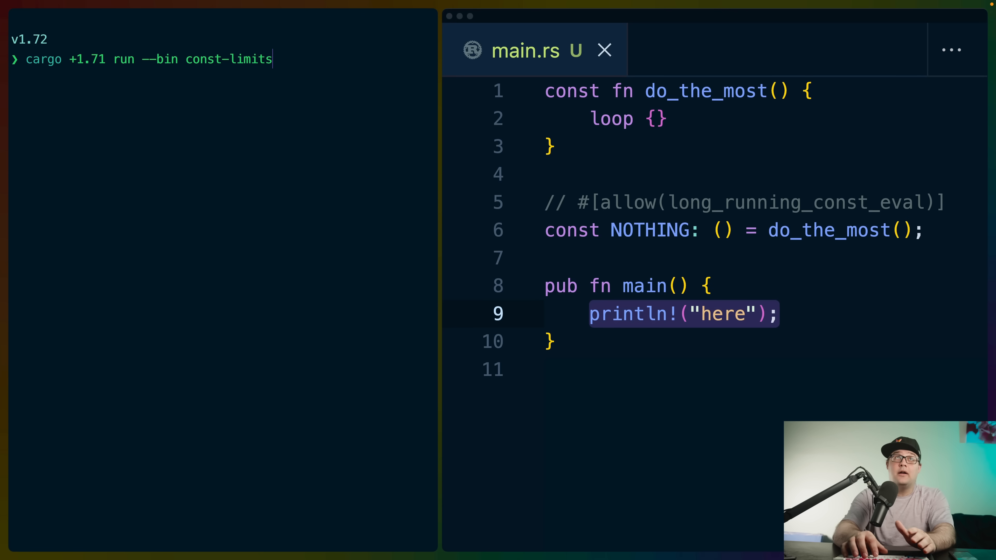
key(Return)
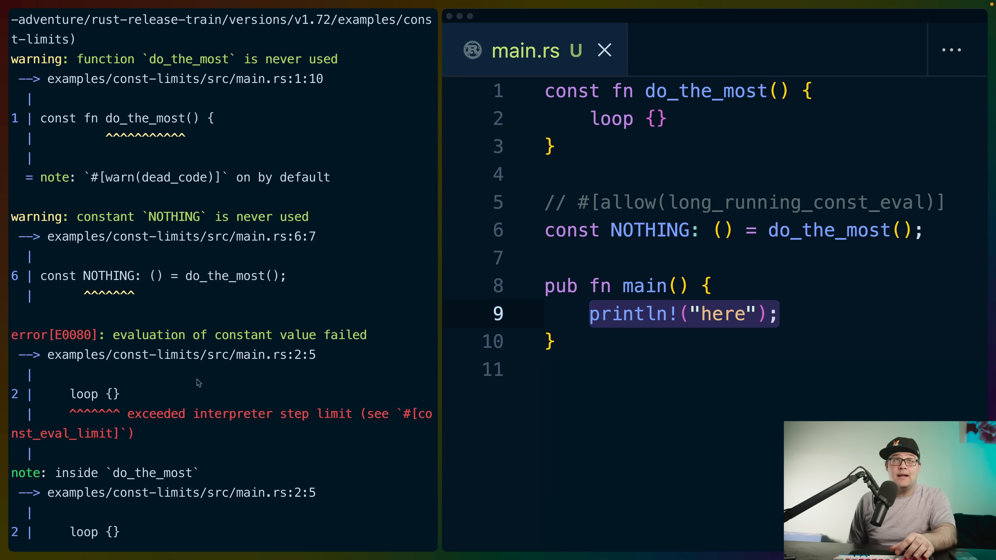
mouse_move(129, 419)
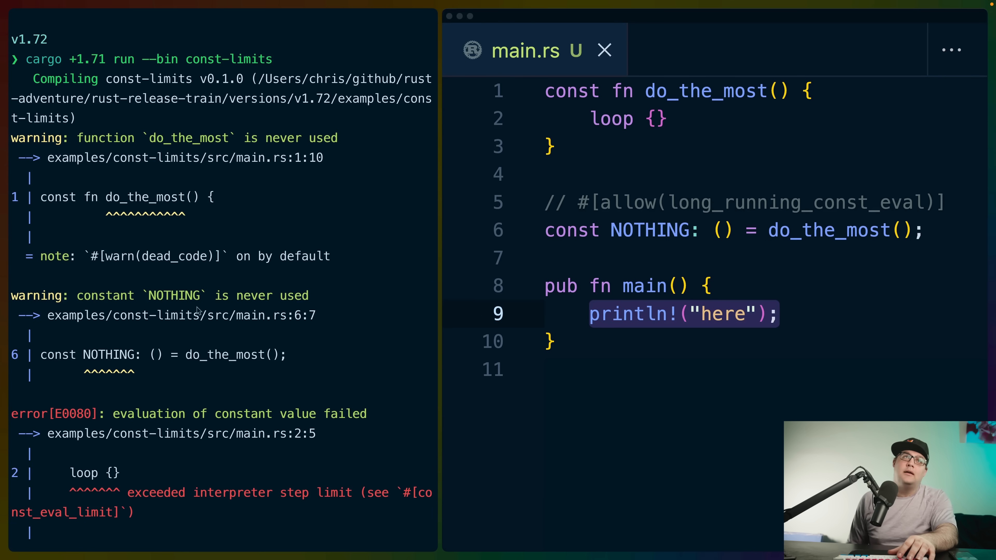
double_click(175, 295)
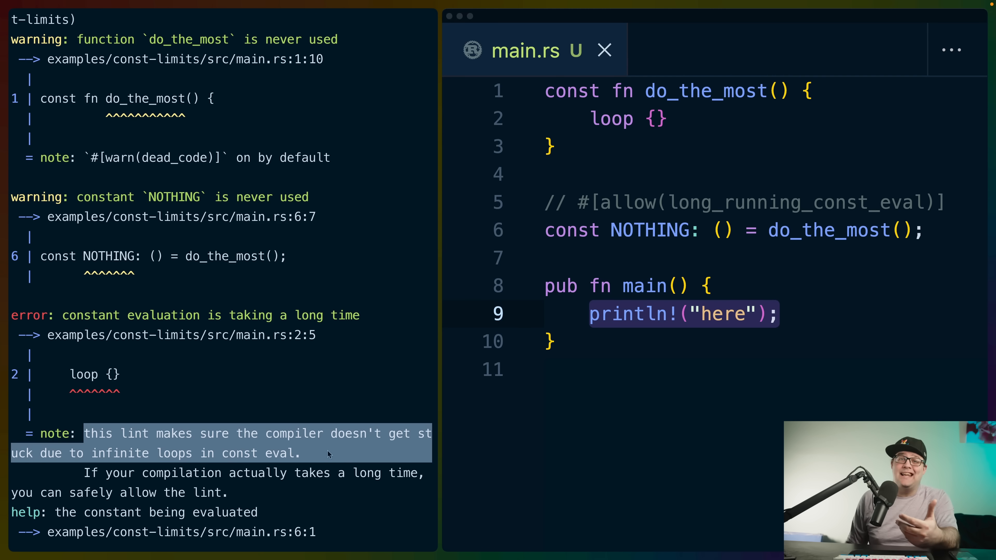
mouse_move(697, 119)
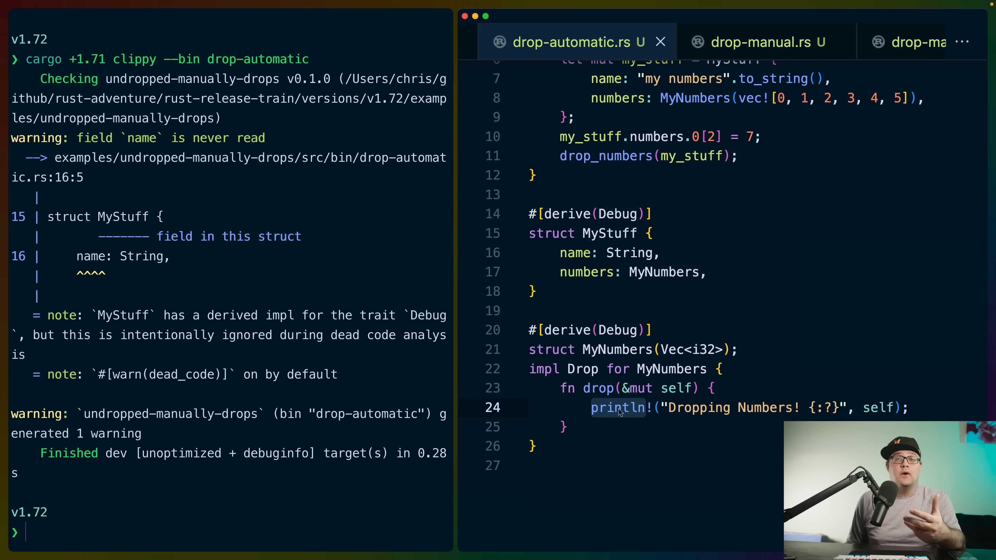
mouse_move(651, 405)
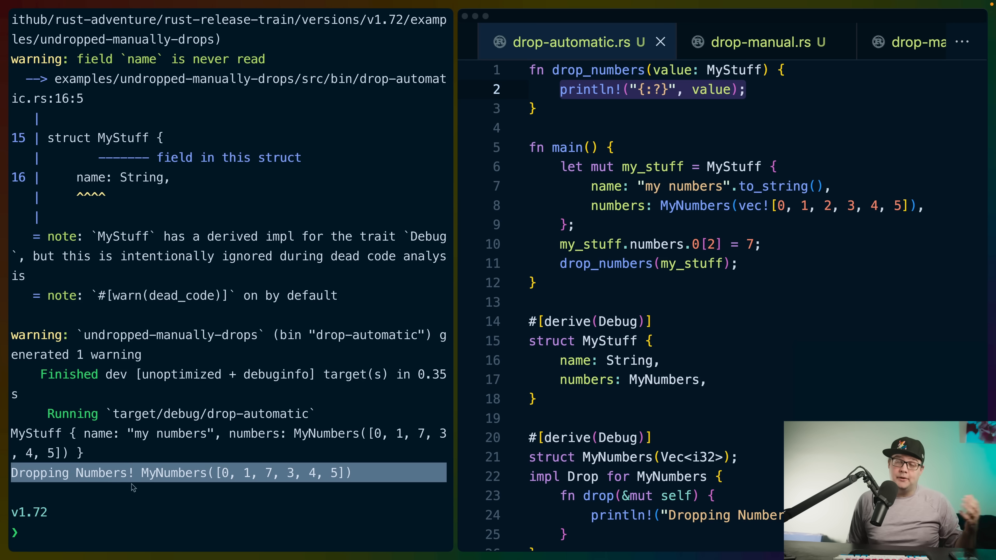
Run cargo +1.71 run --bin drop-automatic, printing MyStuff and the Dropping Numbers message, then switch to drop-manual.rs
text(cargo +1.71 run --bin drop-automatic)
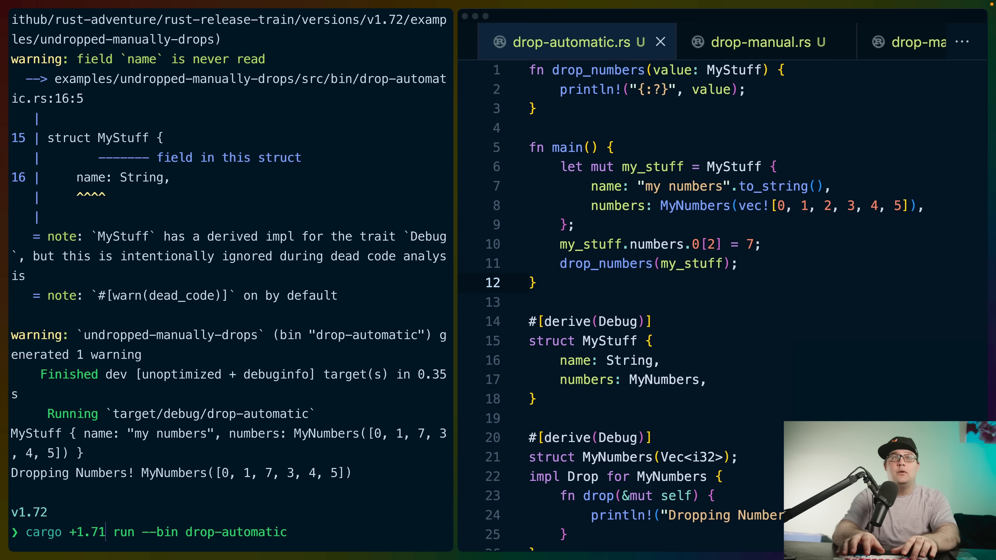
key(Return)
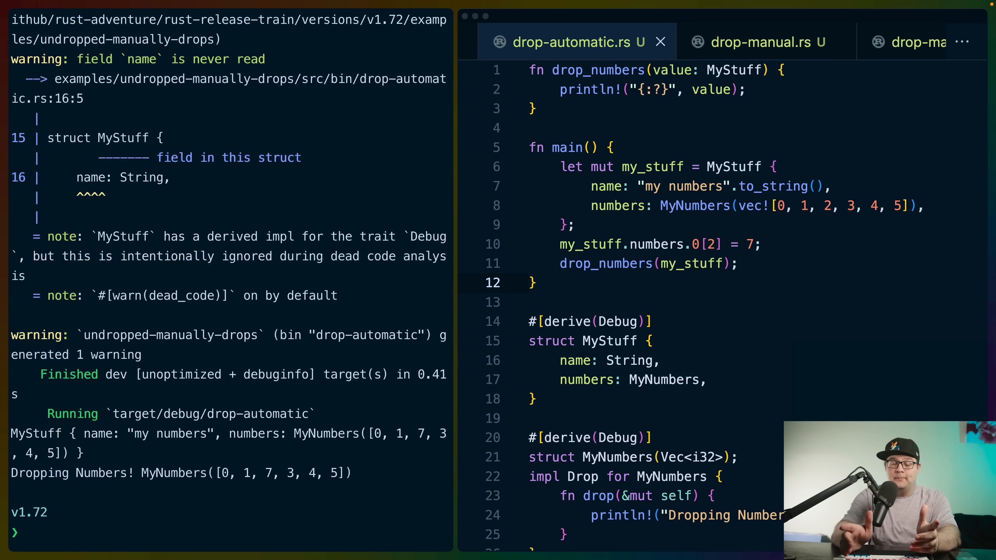
click(765, 42)
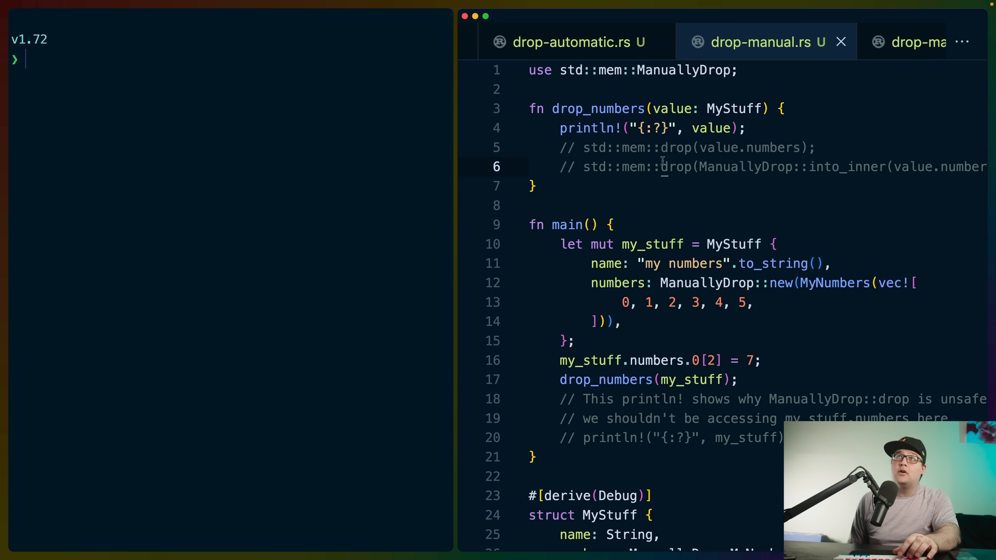
double_click(685, 70)
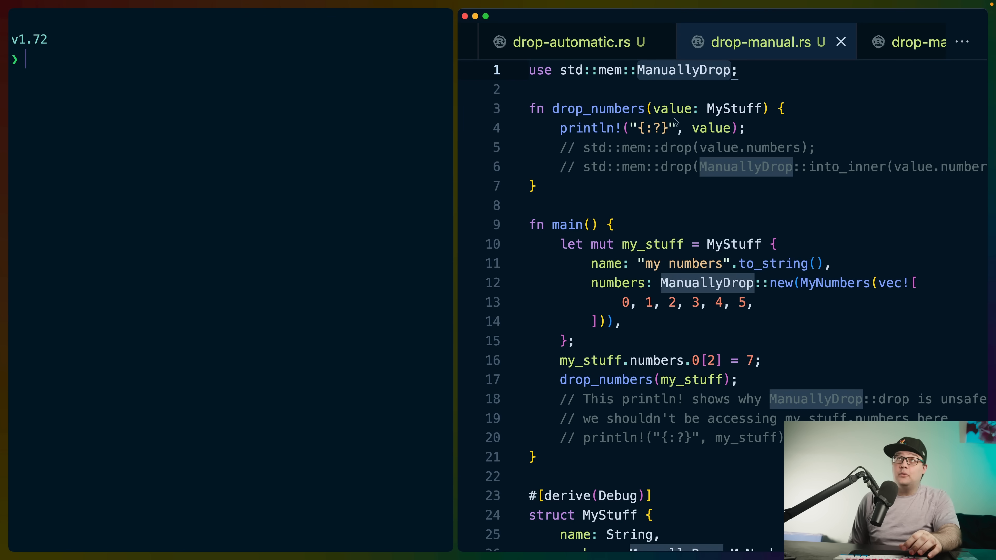
mouse_move(768, 322)
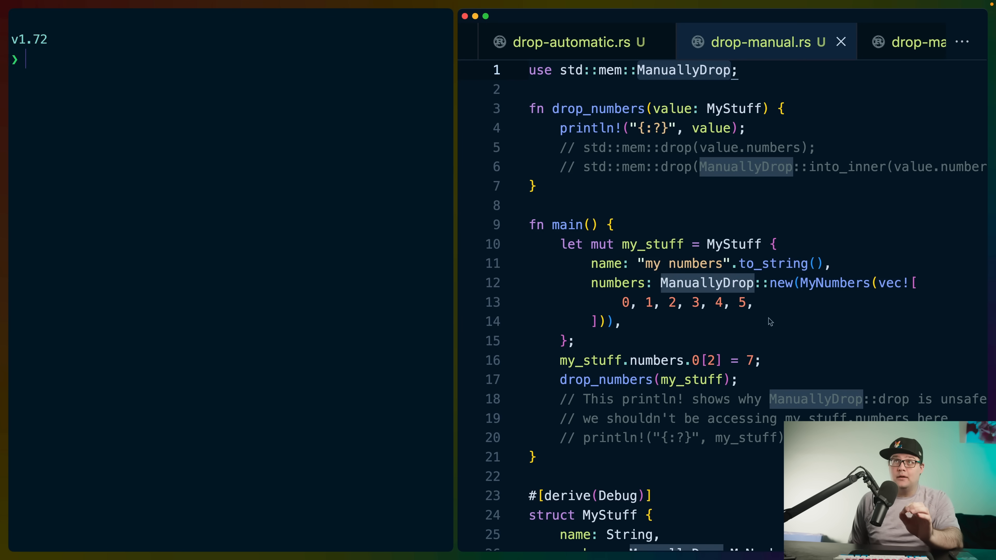
mouse_move(755, 336)
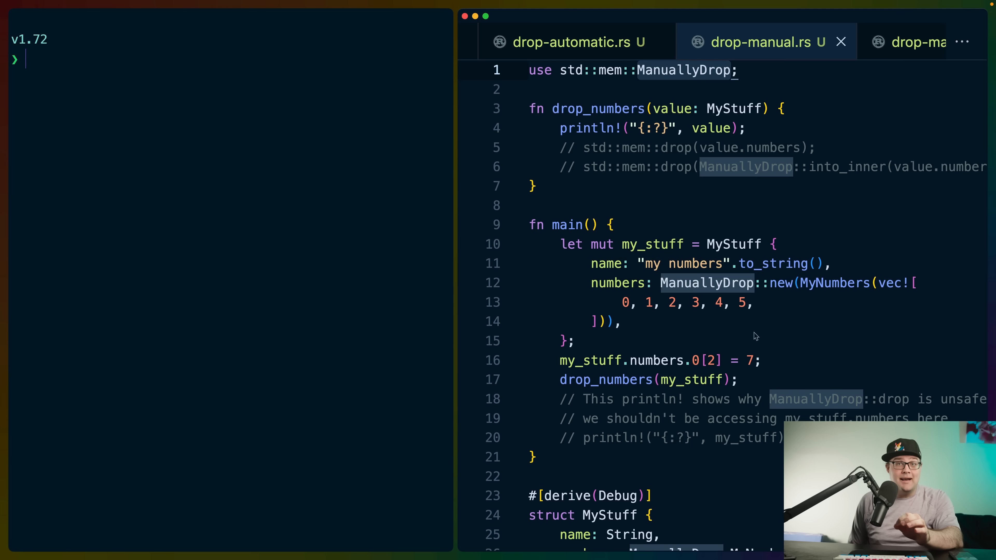
scroll(down, 3)
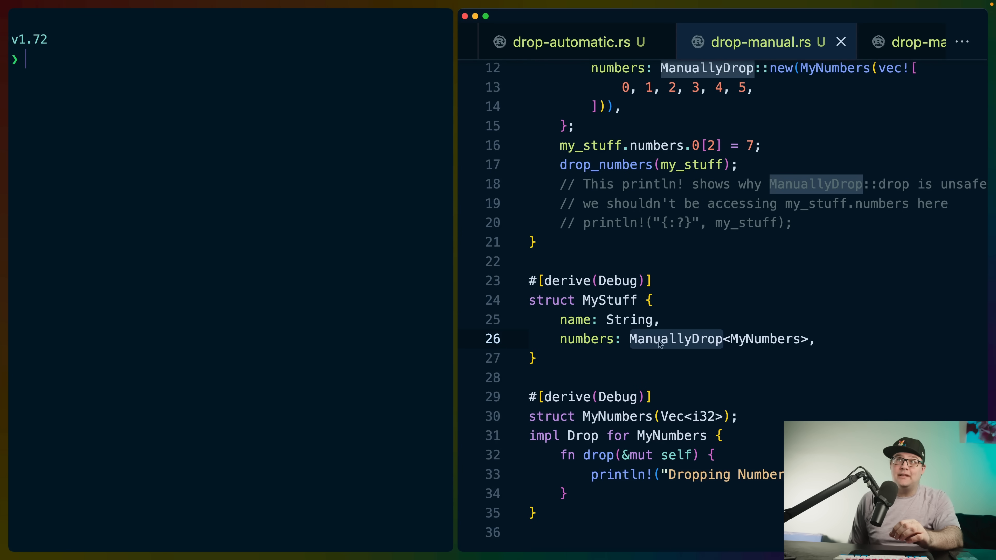
scroll(up, 3)
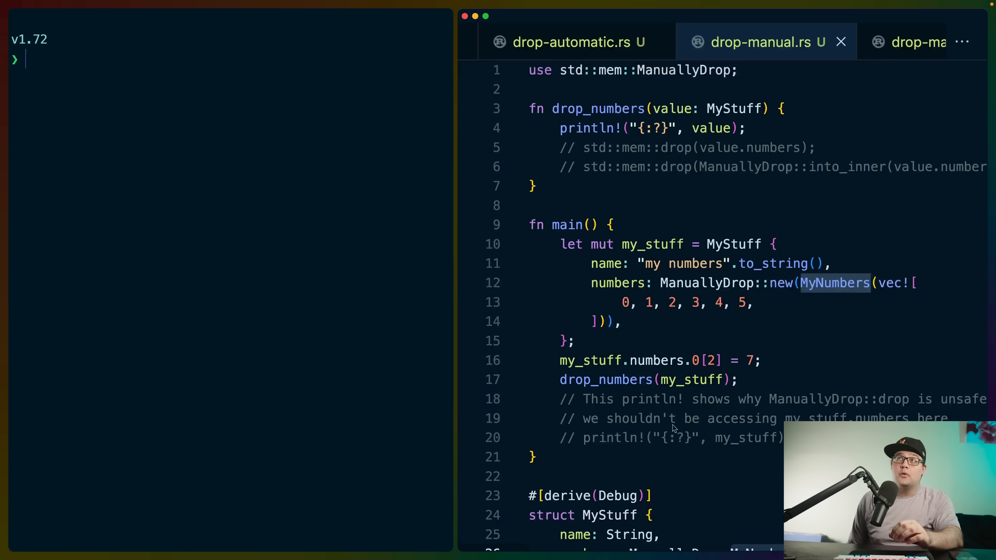
mouse_move(740, 280)
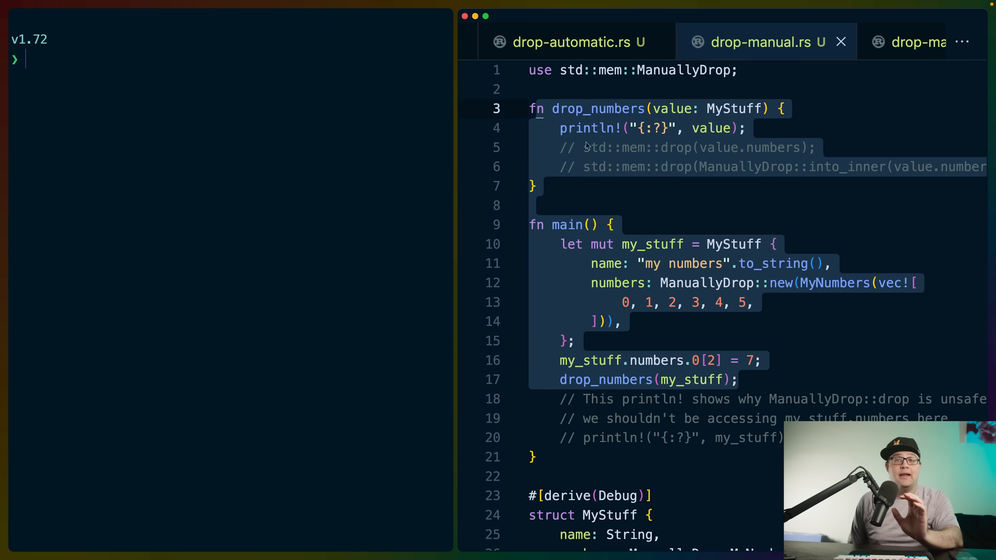
Run drop-manual on Rust 1.72, printing MyStuff with ManuallyDrop numbers [0, 1, 7, 3, 4, 5] and no drop message
key(Return)
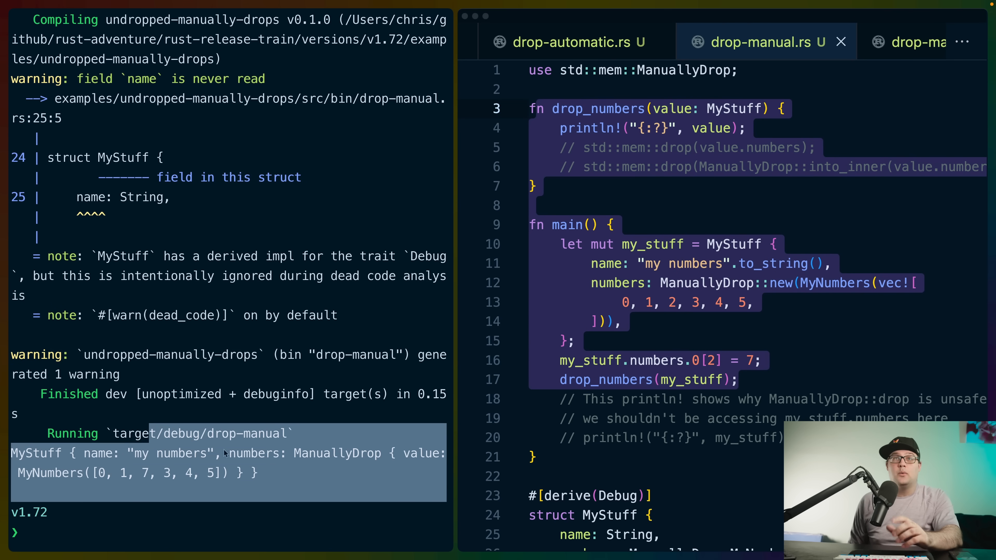
click(275, 500)
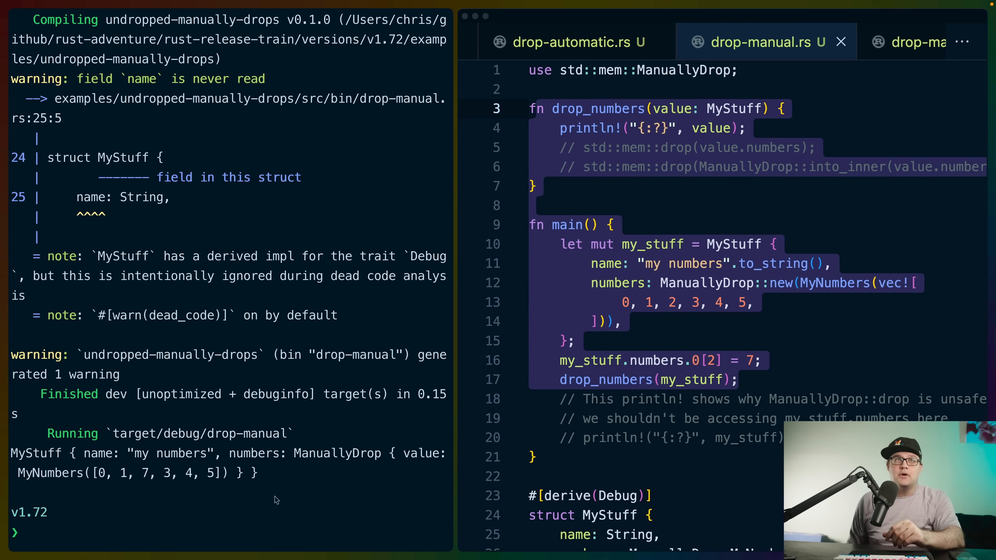
mouse_move(668, 303)
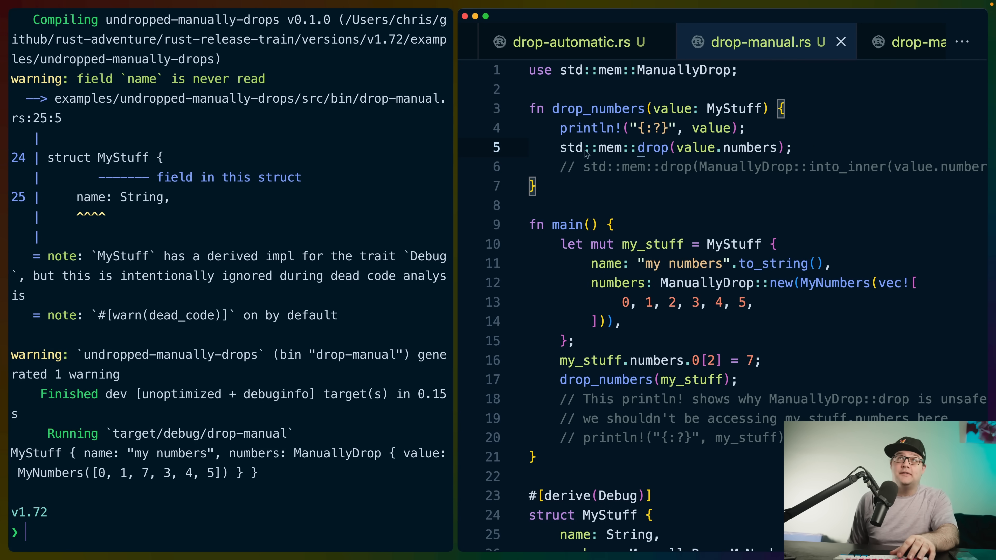
mouse_move(742, 154)
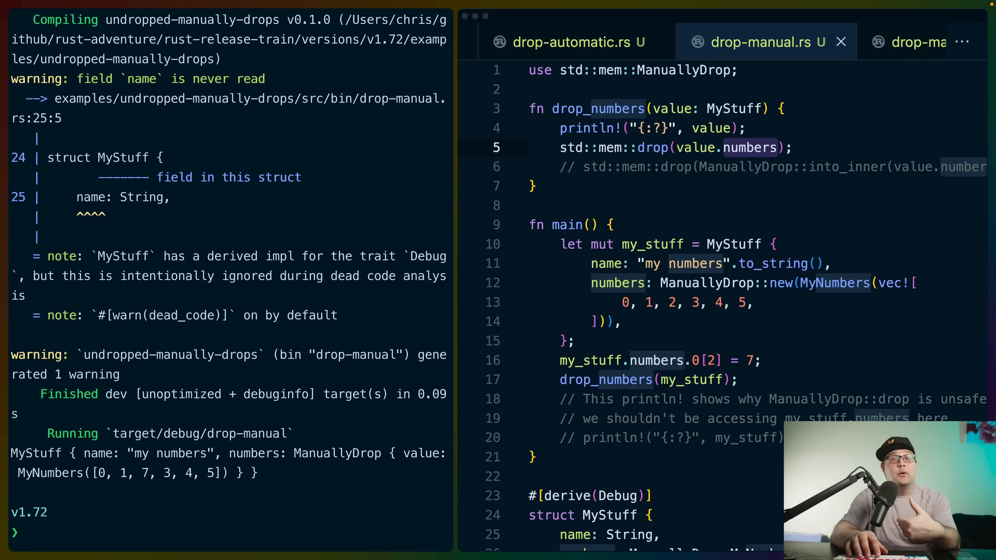
Run cargo +1.71 clippy --bin drop-manual and scroll through the undropped_manually_drops error
text(cargo +1.71 clippy --bin drop-manual)
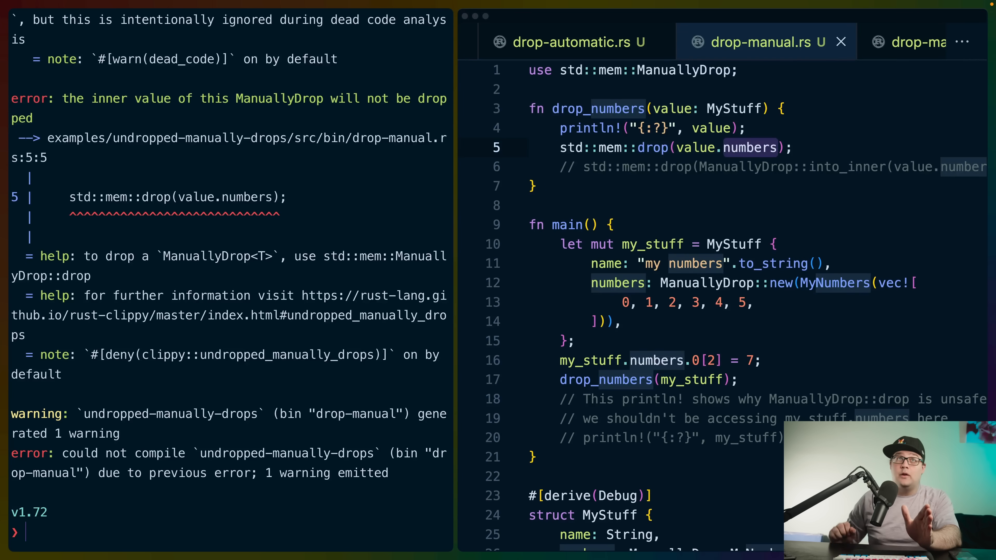
scroll(up, 3)
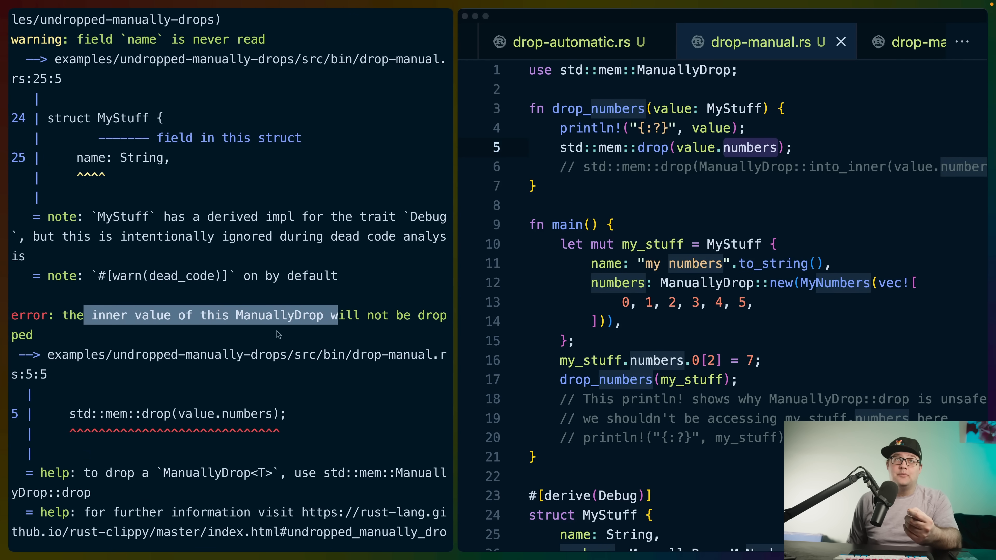
scroll(down, 3)
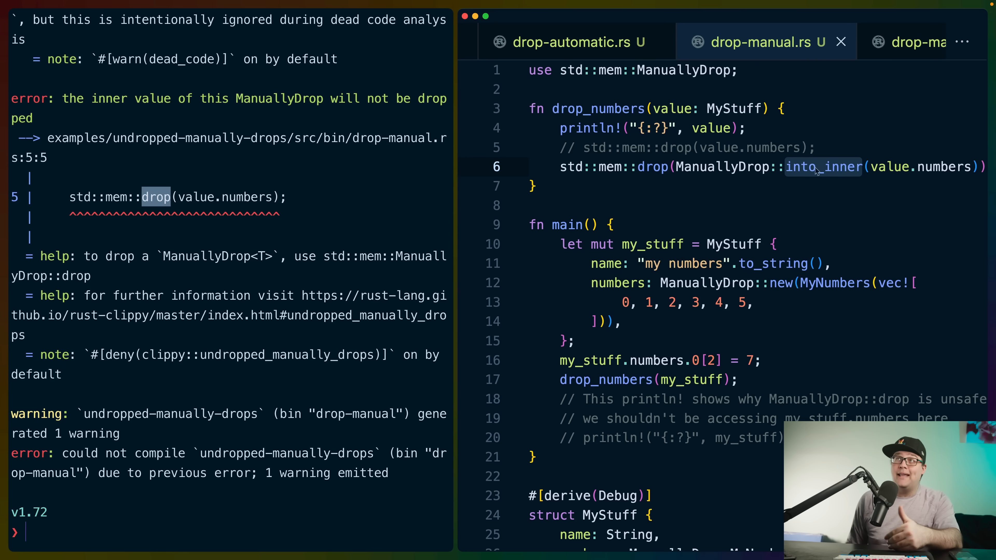
Highlight the into_inner alternative suggested for the rejected ManuallyDrop drop call and move to drop-manual-unsafe.rs
double_click(944, 167)
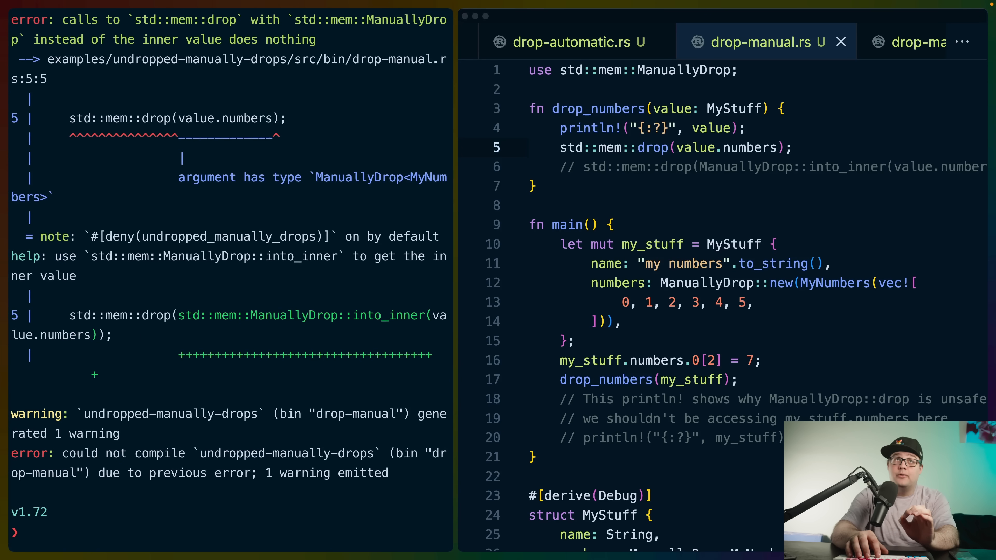
mouse_move(602, 202)
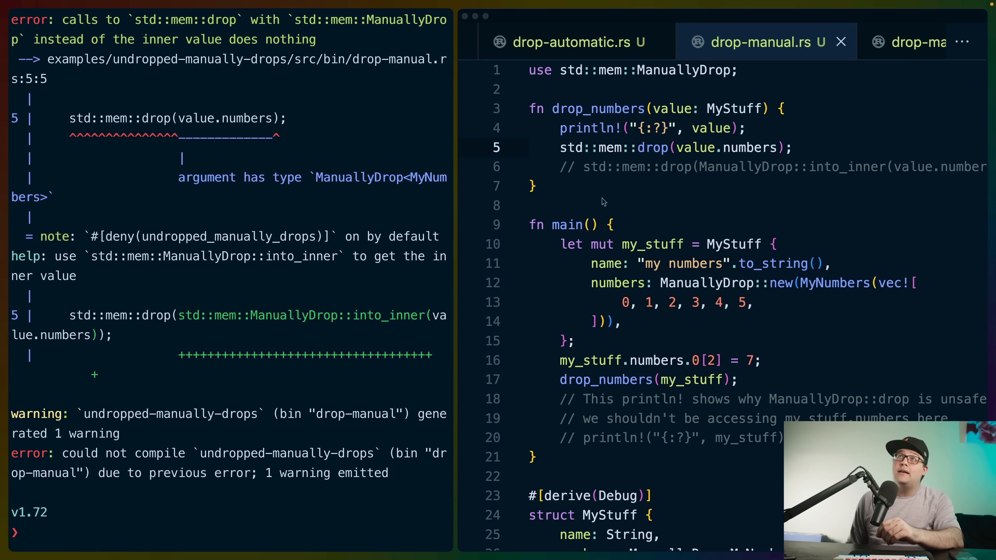
double_click(652, 147)
text(cargo +1.72 run --bin drop-manual-unsafe)
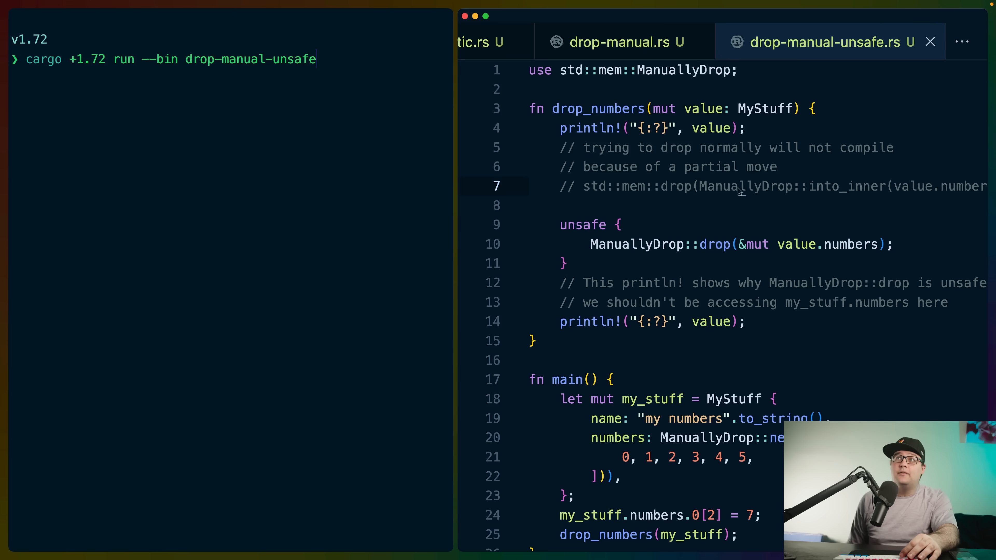
Scroll through drop-manual-unsafe.rs and review its output: MyStuff, the Dropping Numbers message, then garbage values
double_click(582, 224)
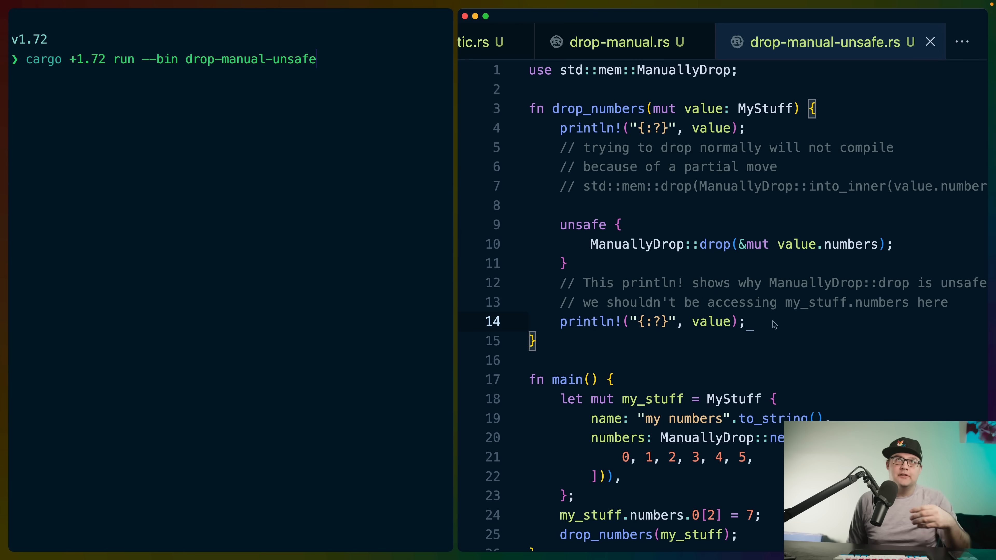
scroll(down, 3)
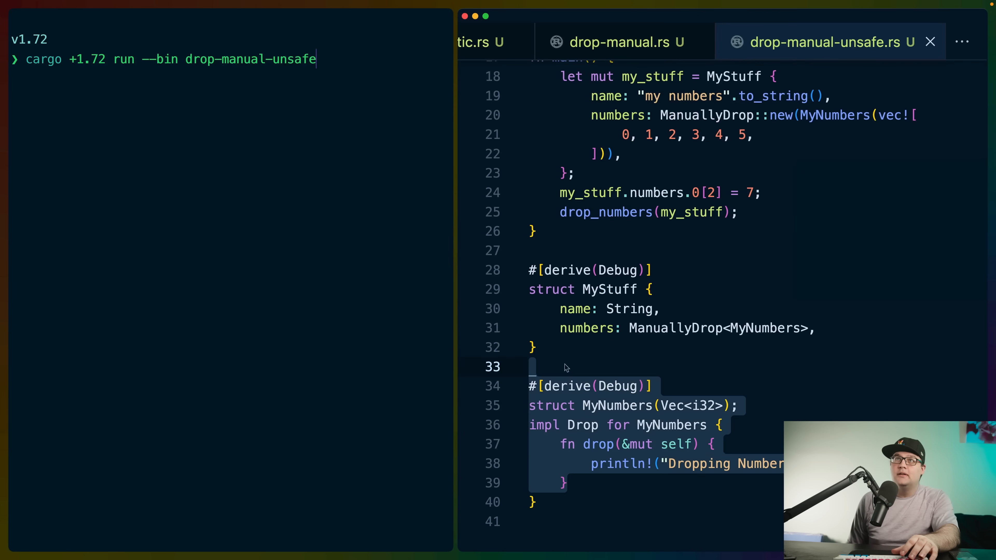
scroll(up, 3)
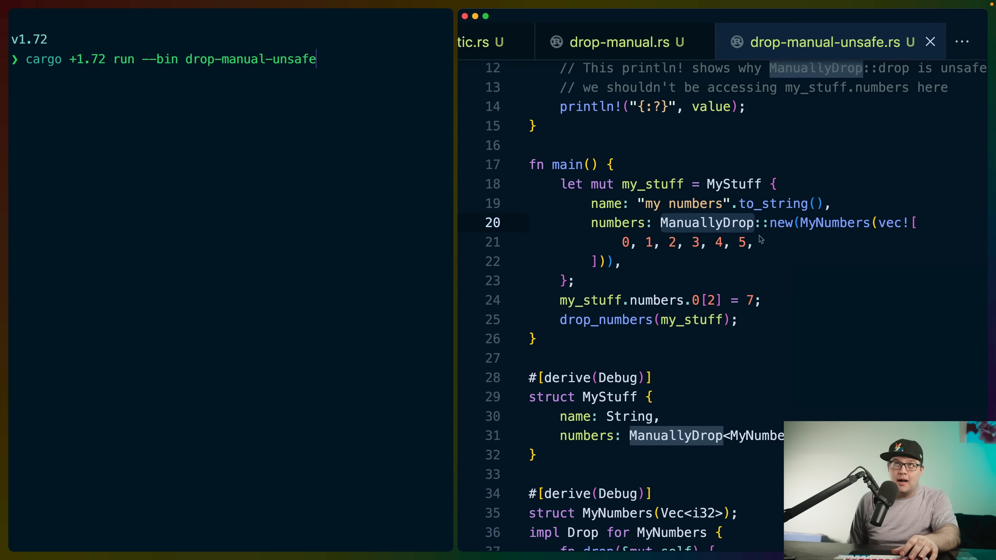
scroll(up, 3)
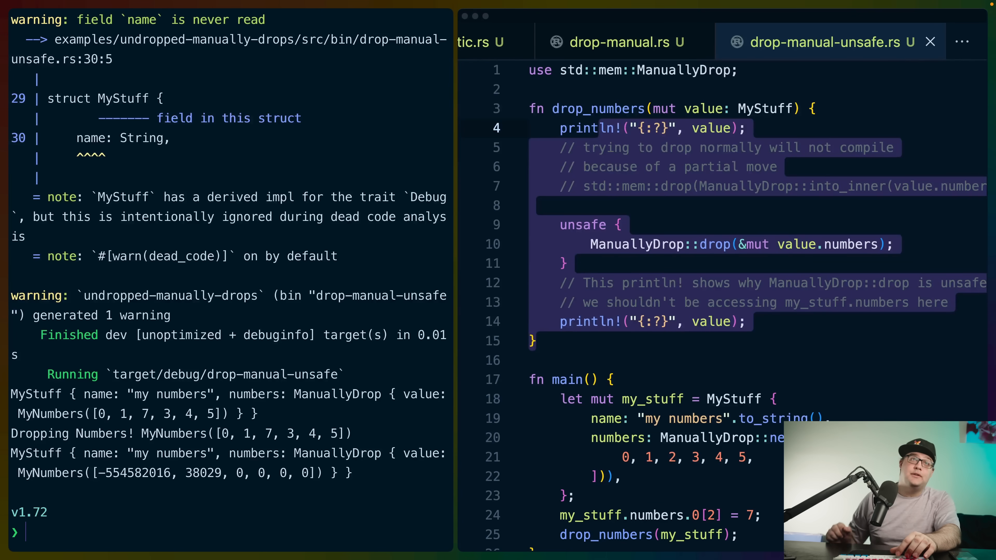
click(623, 224)
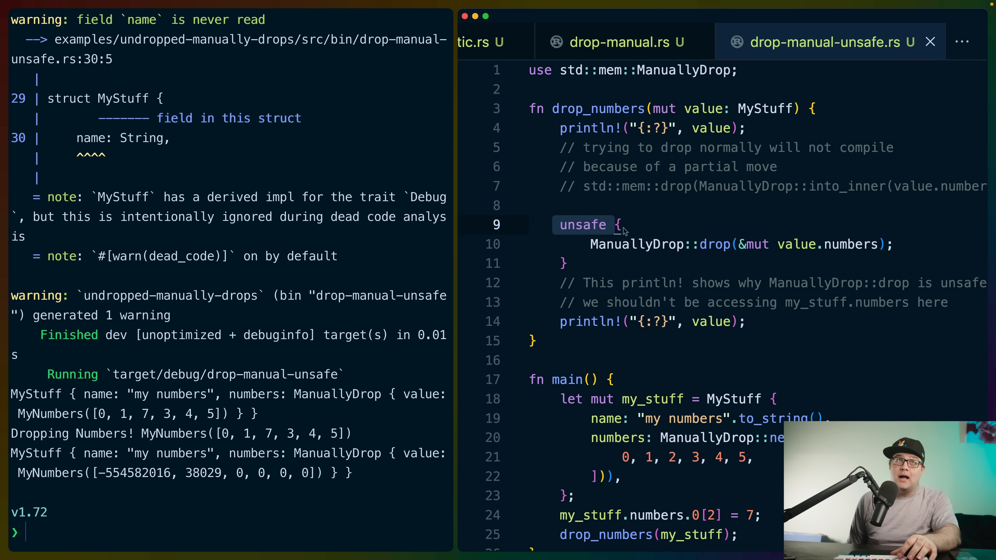
click(850, 244)
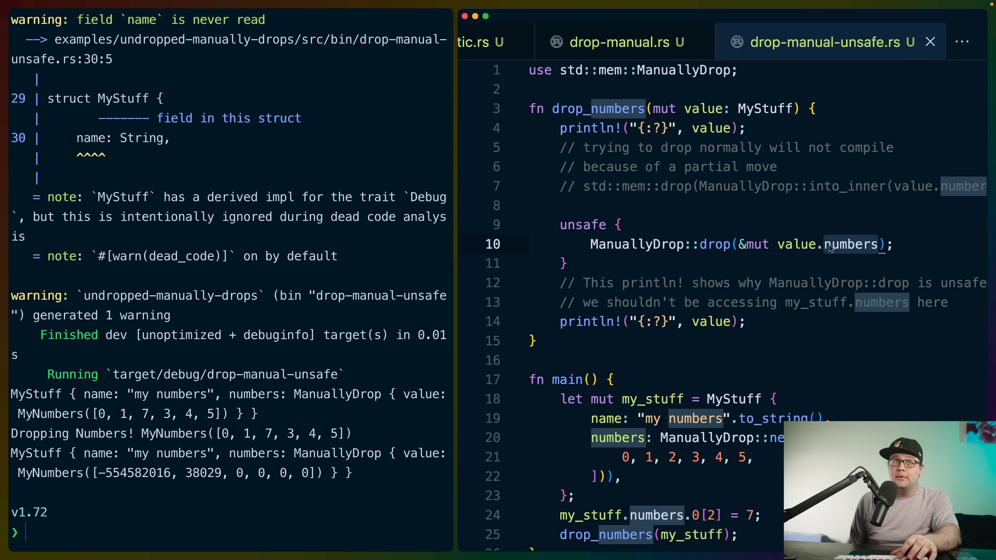
click(597, 322)
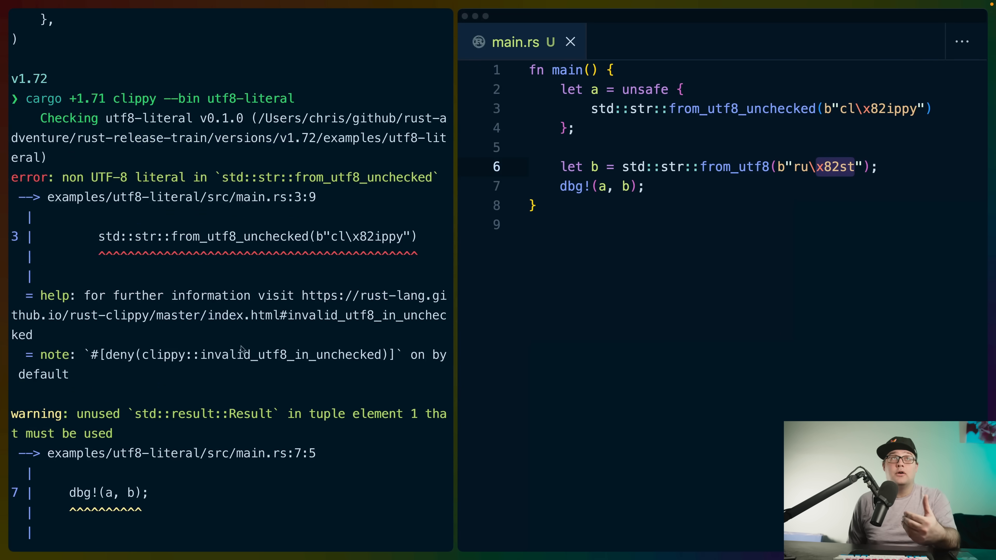
mouse_move(292, 257)
text(cargo +1.72 y --bin utf8-literal)
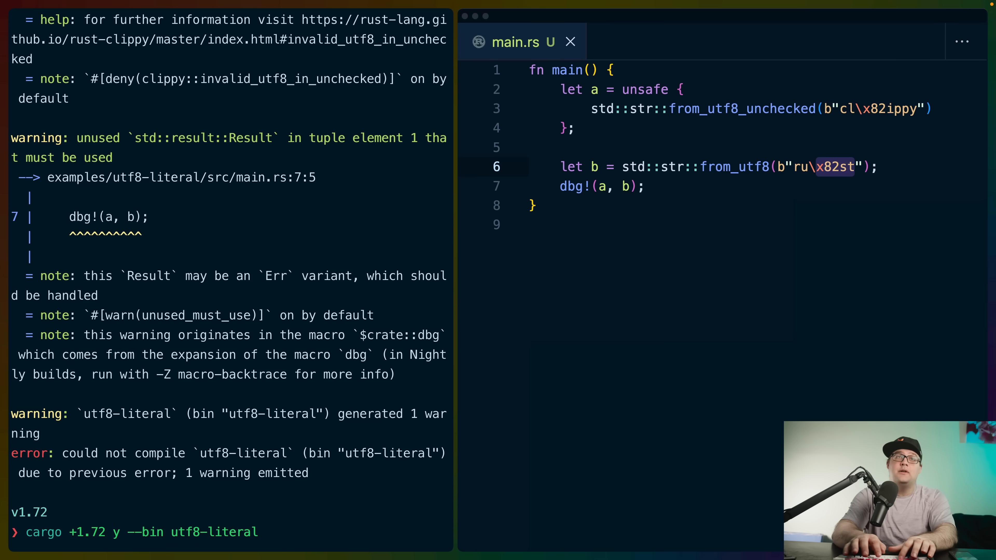
Run cargo +1.72 clippy --bin utf8-literal, which also flags the invalid from_utf8 literal
key(Return)
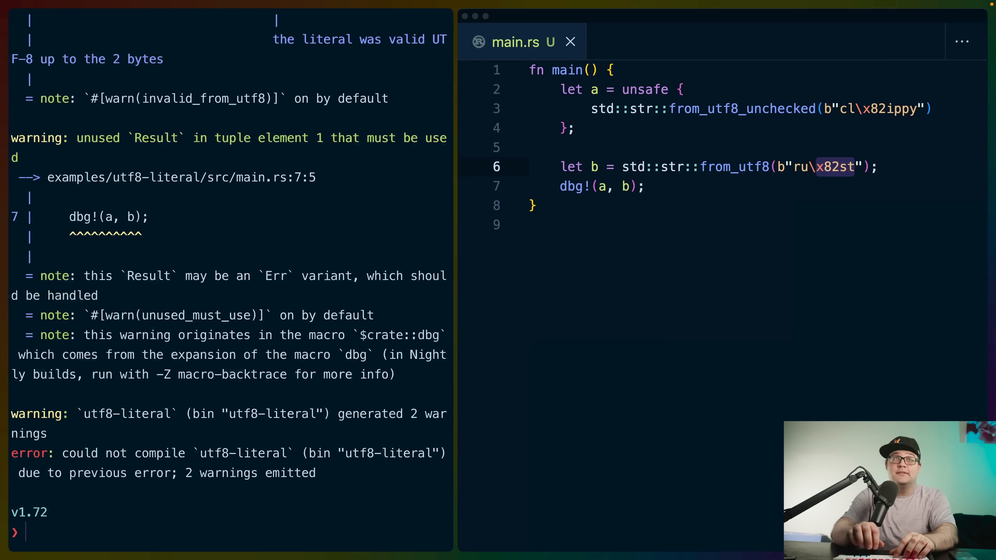
key(Return)
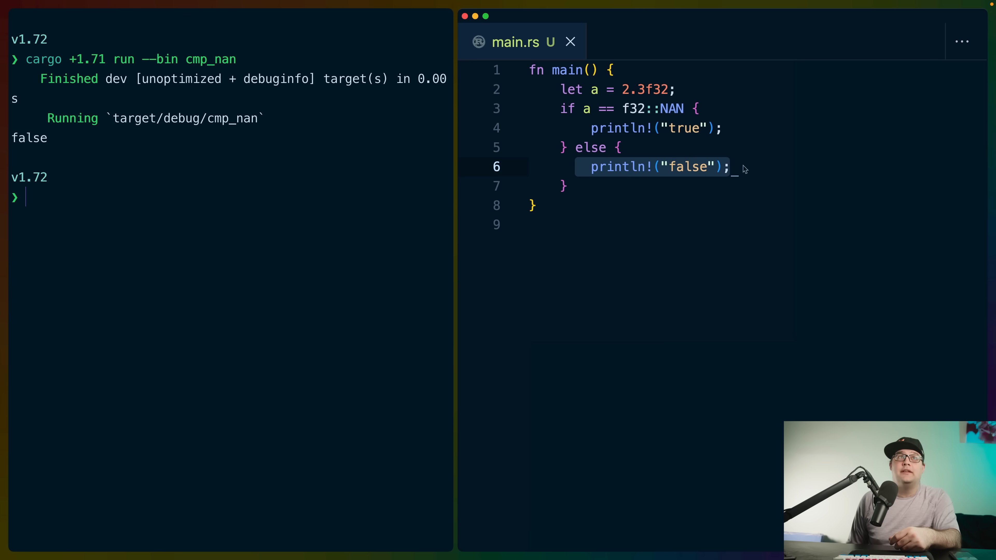
mouse_move(681, 122)
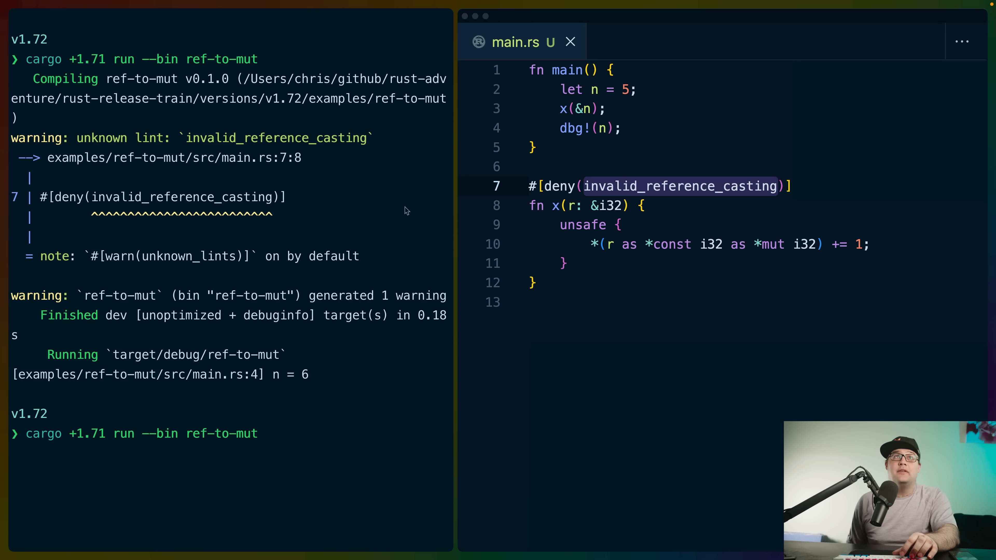
mouse_move(146, 199)
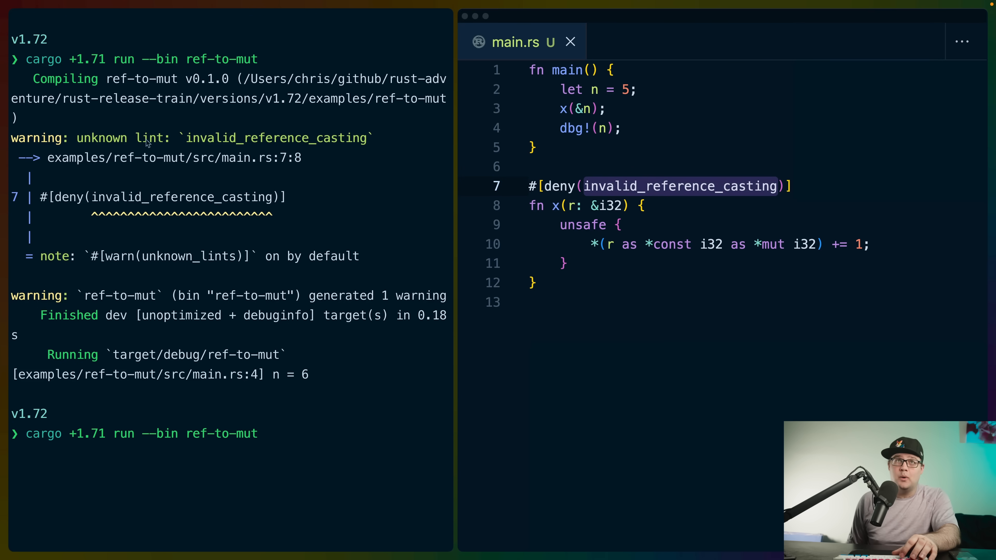
Run cargo +1.71 clippy --bin ref-to-mut and highlight the rejected &T-to-&mut cast in the output
text(clippy)
key(Return)
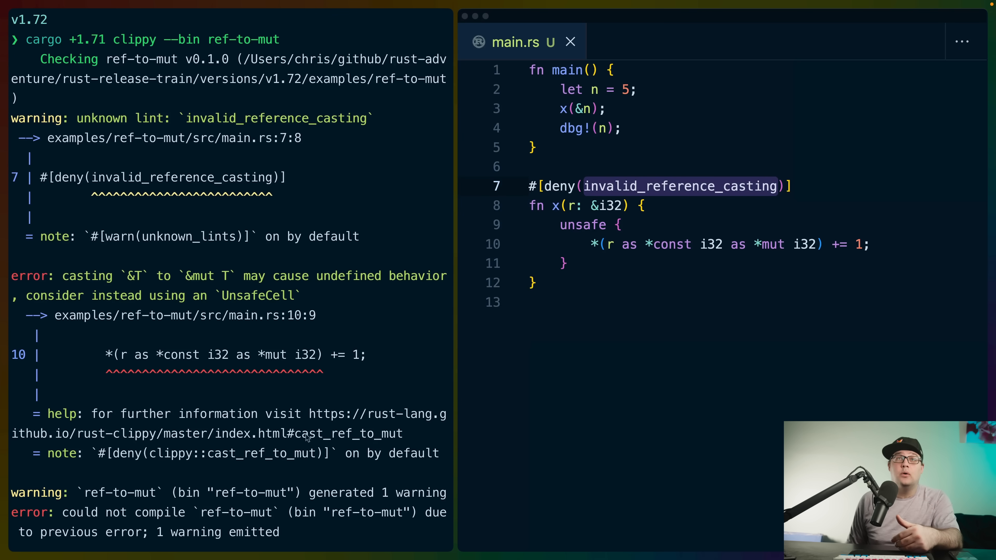
double_click(348, 433)
text(cargo +1.72 run --bin ref-to-mut)
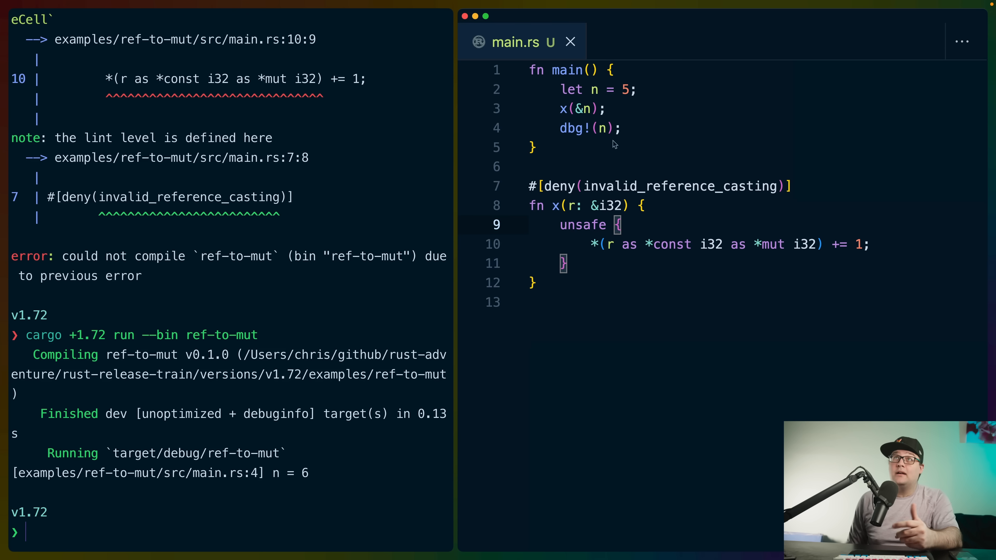
Highlight the x(&n) call and parameter r in ref-to-mut, then switch to rustc-o's hello-world main.rs
click(591, 89)
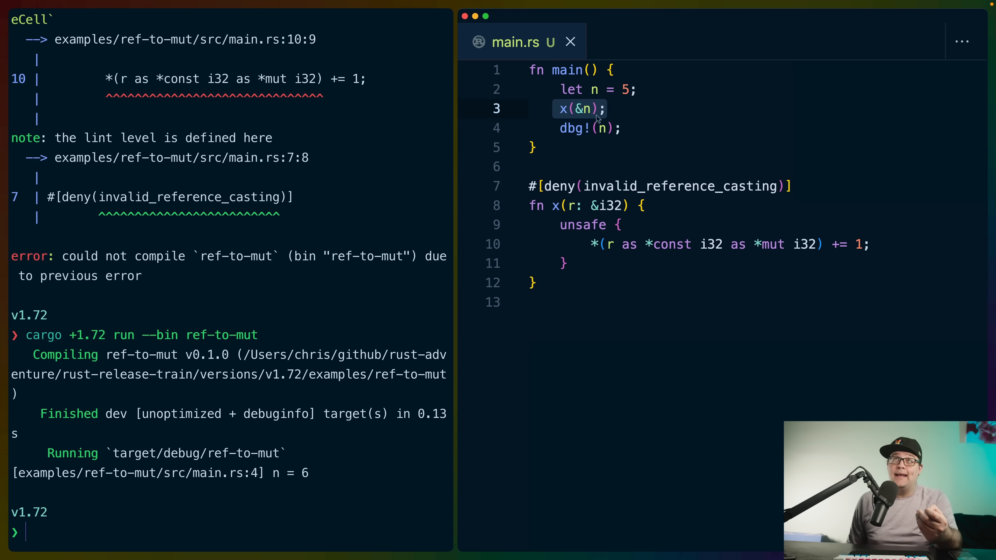
mouse_move(552, 211)
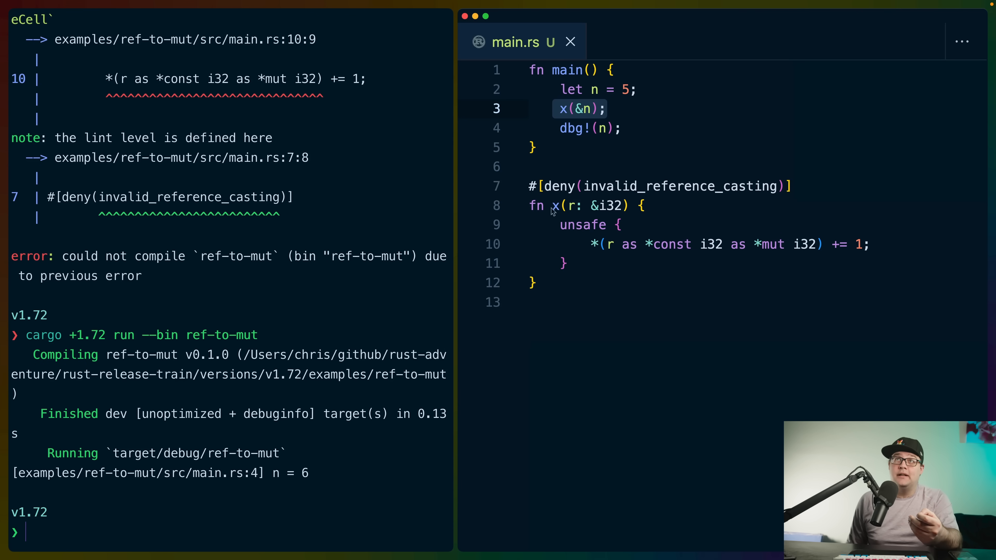
click(574, 205)
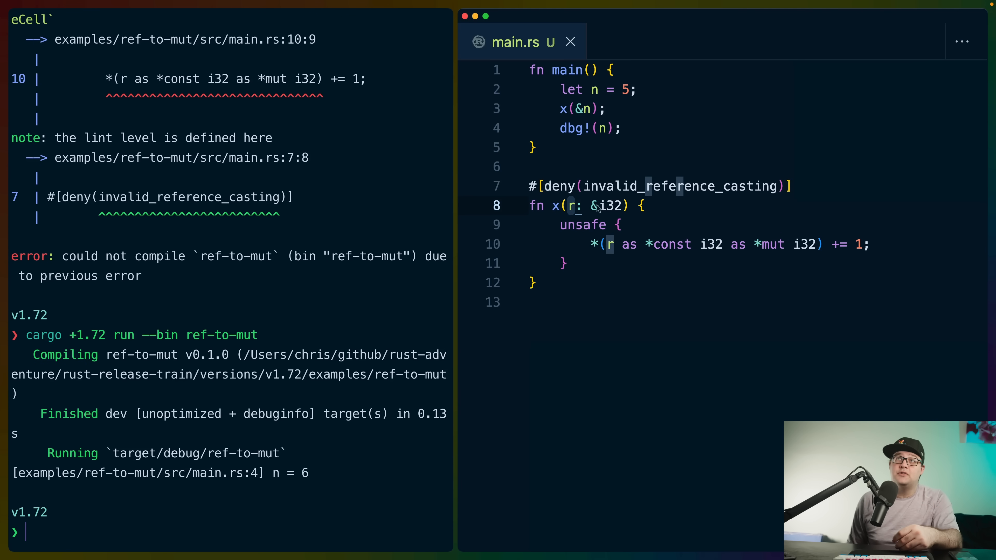
double_click(607, 206)
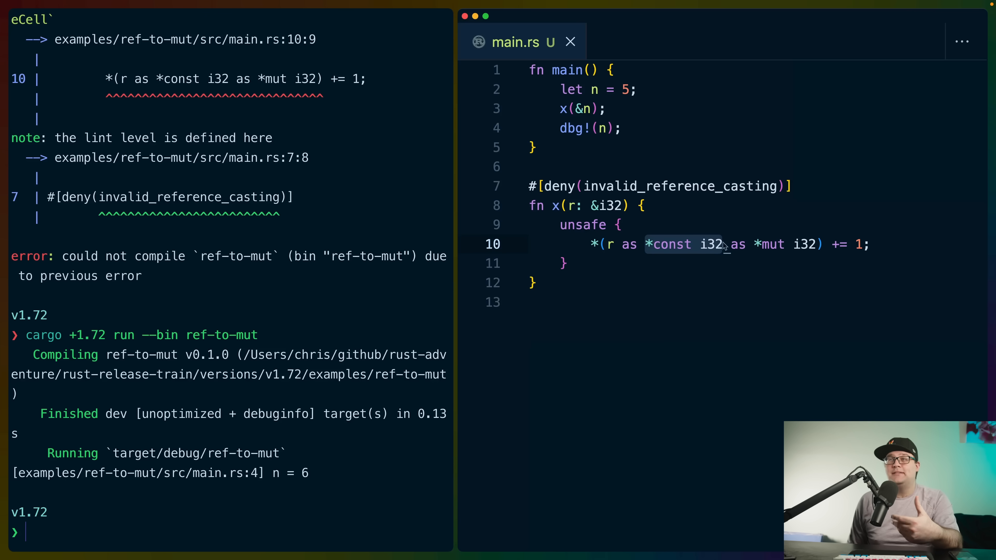
mouse_move(732, 249)
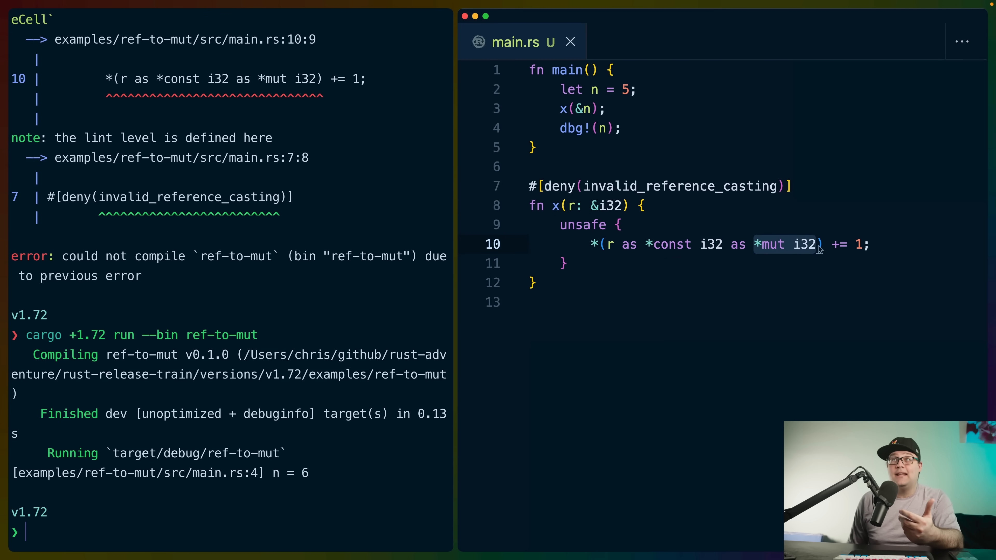
mouse_move(794, 247)
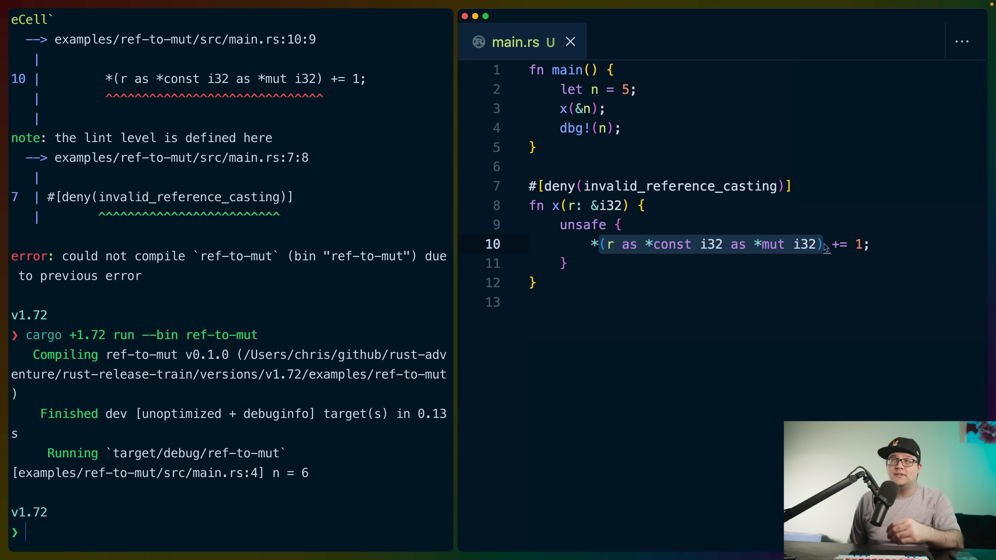
mouse_move(689, 259)
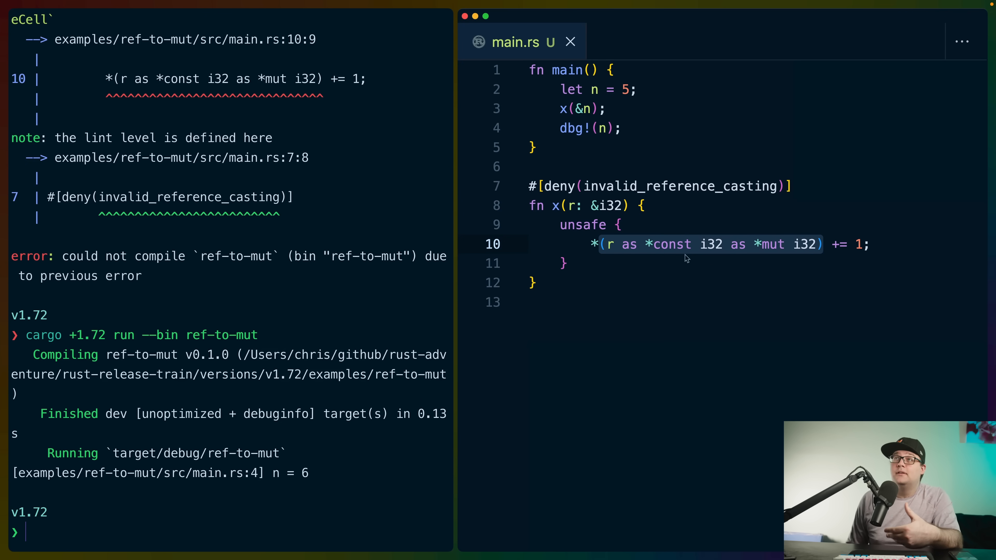
mouse_move(668, 254)
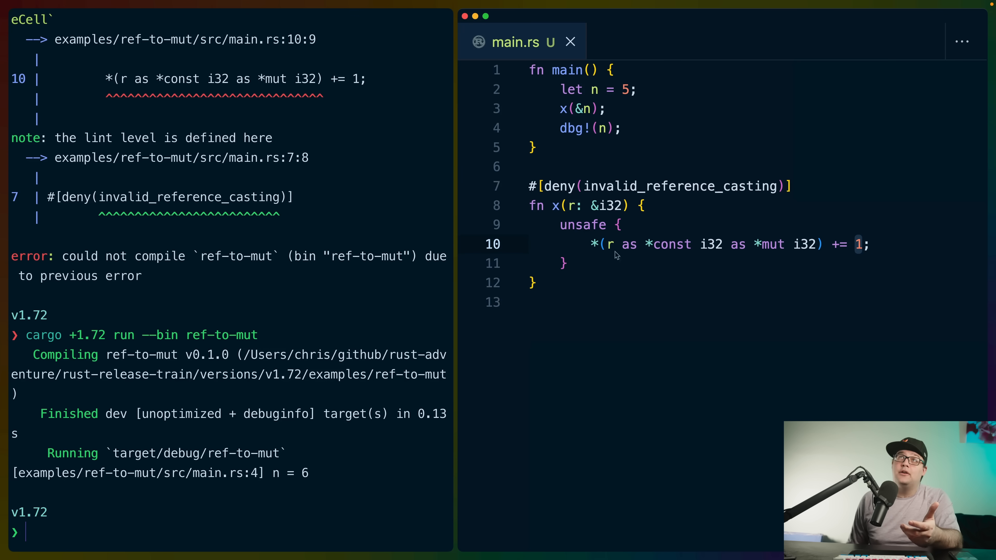
click(583, 109)
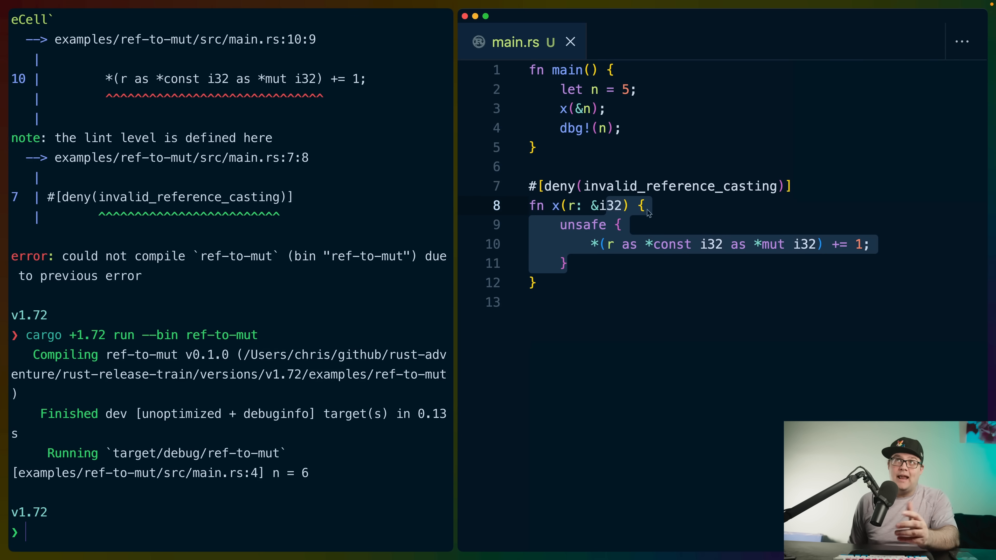
mouse_move(681, 187)
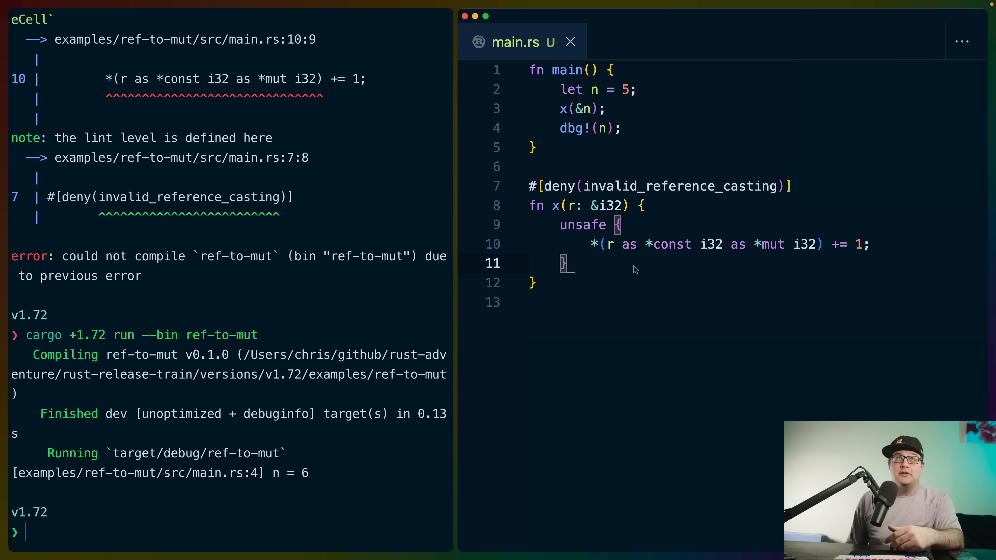
mouse_move(616, 281)
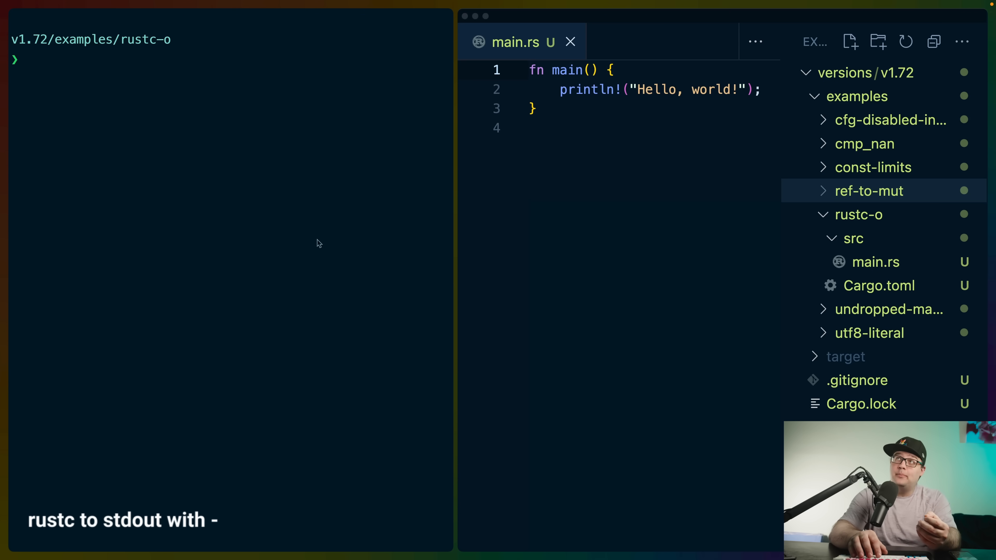
Run rustup run 1.71 rustc src/main.rs --emit asm=- in the terminal
text(rustup run 1.71 rustc src/main.rs --emit asm=-)
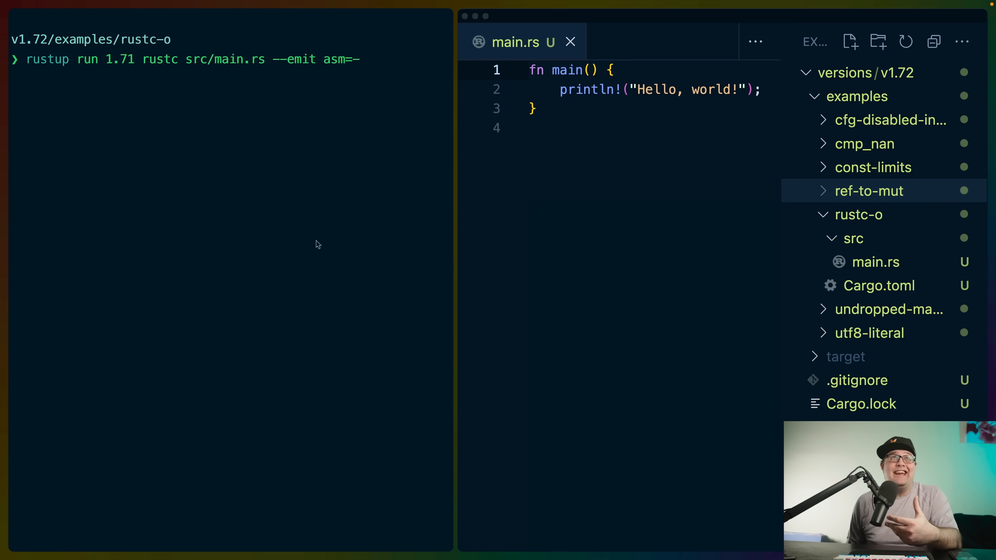
mouse_move(97, 96)
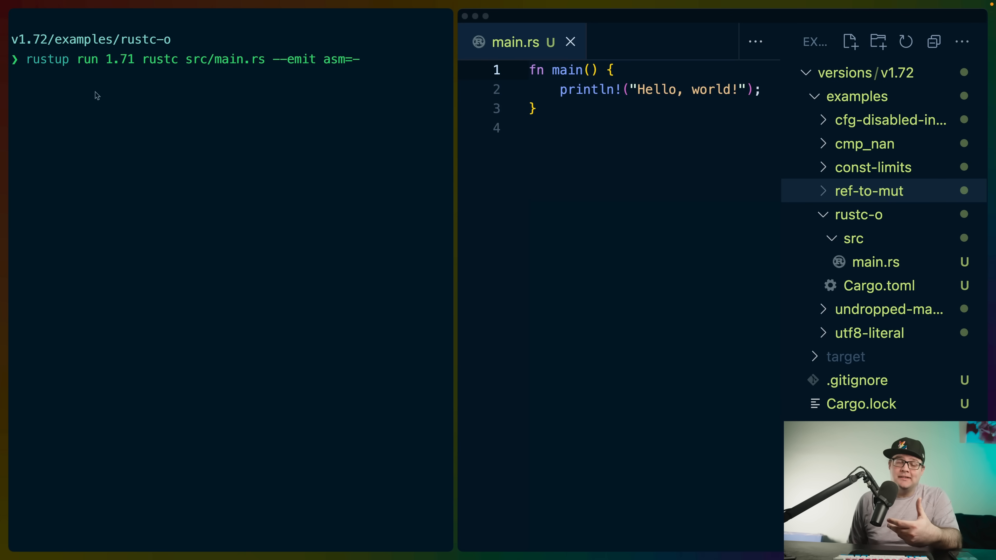
mouse_move(40, 70)
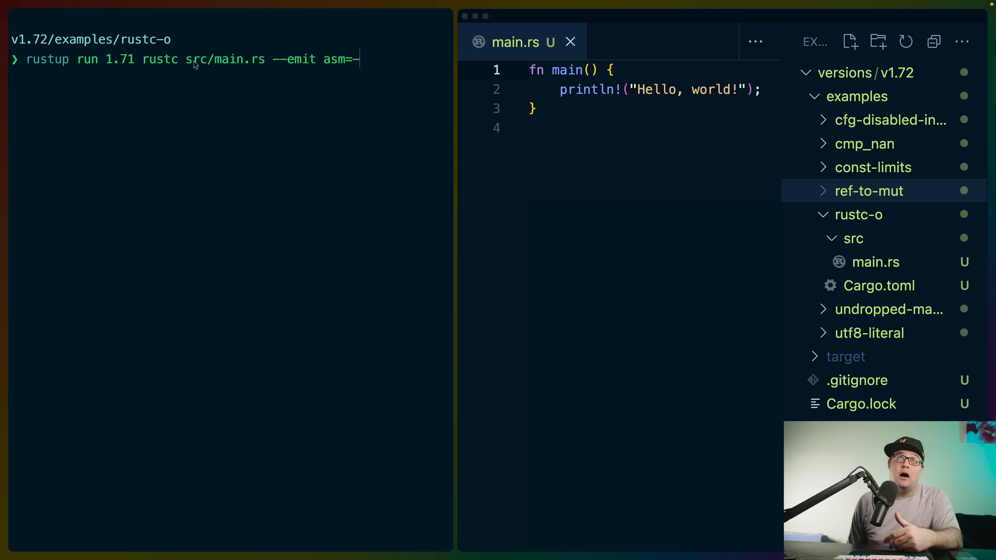
mouse_move(277, 67)
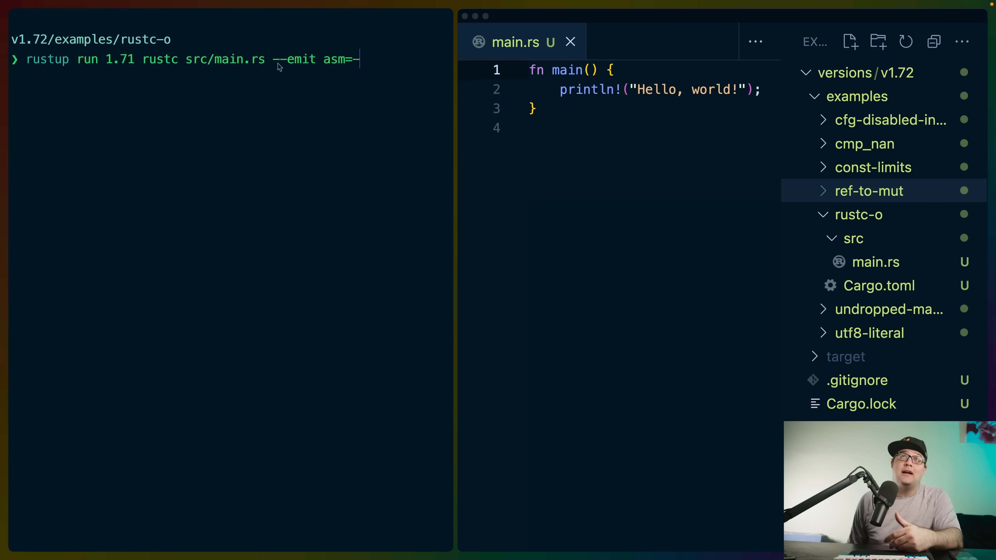
mouse_move(330, 64)
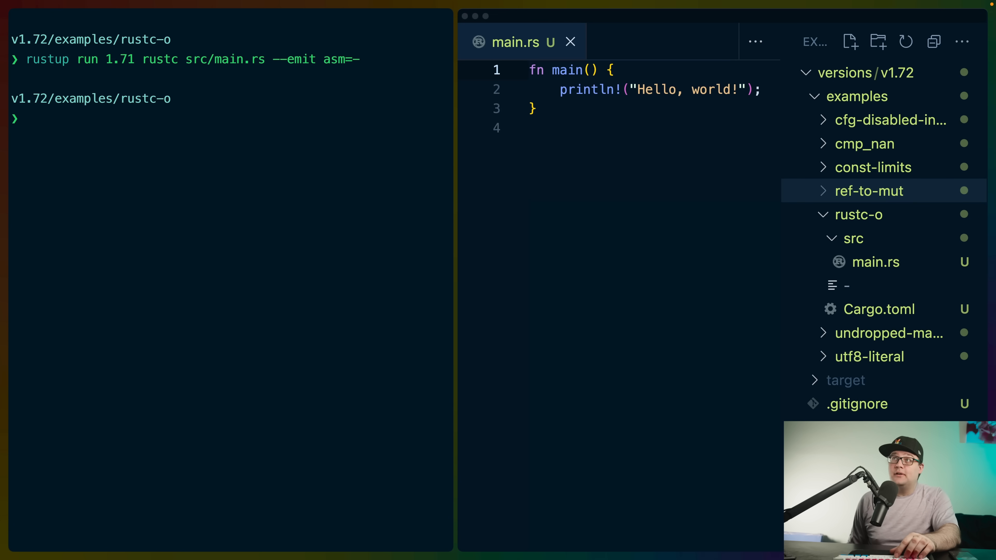
Inspect the stray assembly file named - and delete it from the project
click(838, 285)
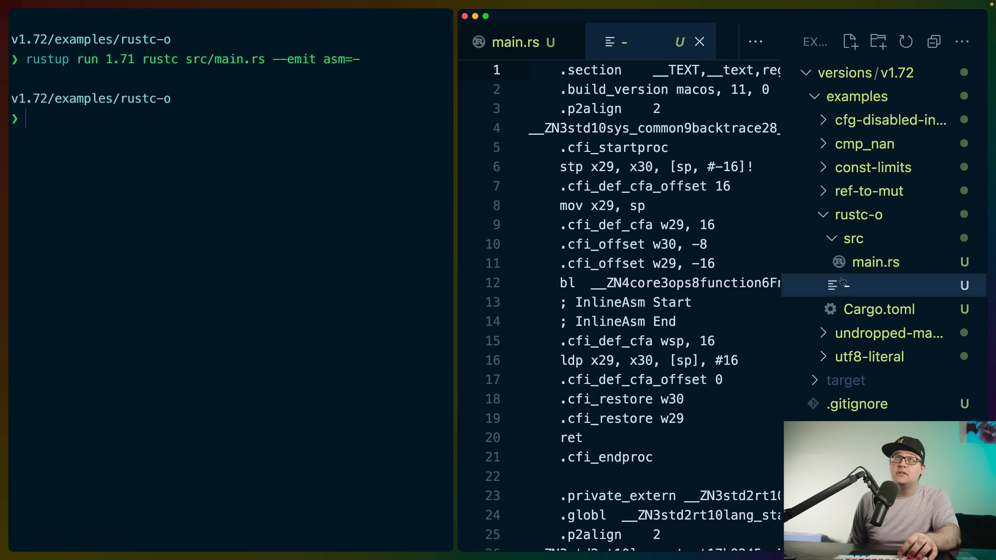
scroll(down, 3)
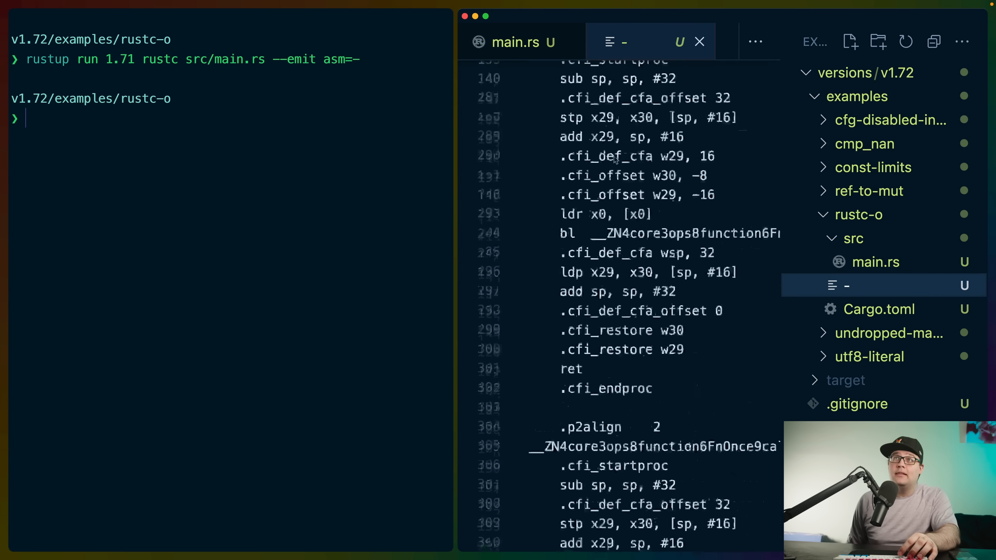
scroll(up, 3)
text(world!)
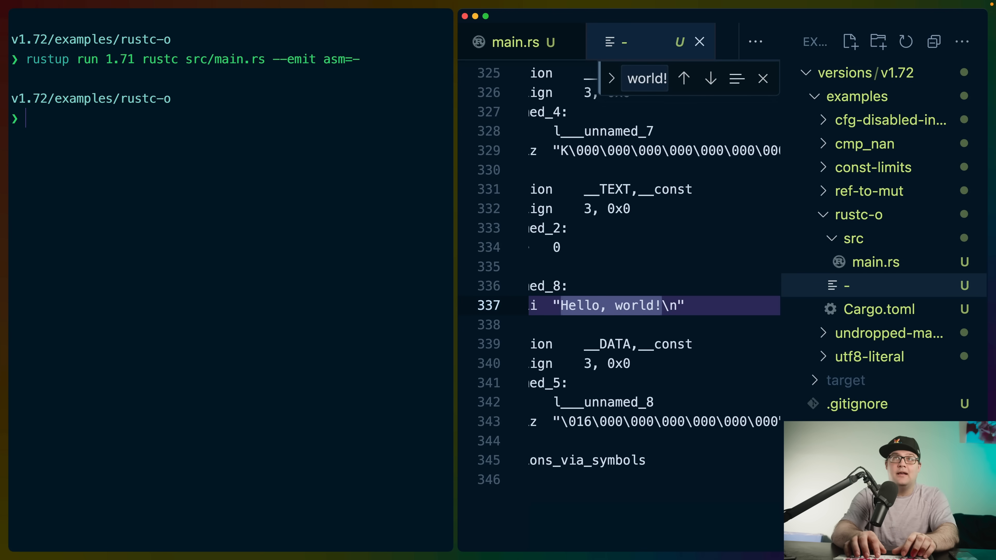
right_click(874, 262)
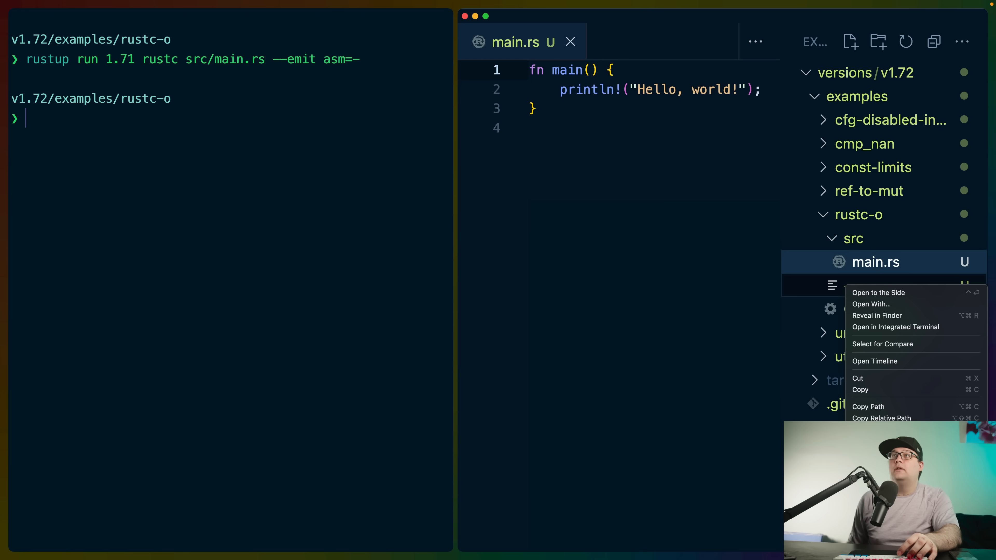
click(300, 218)
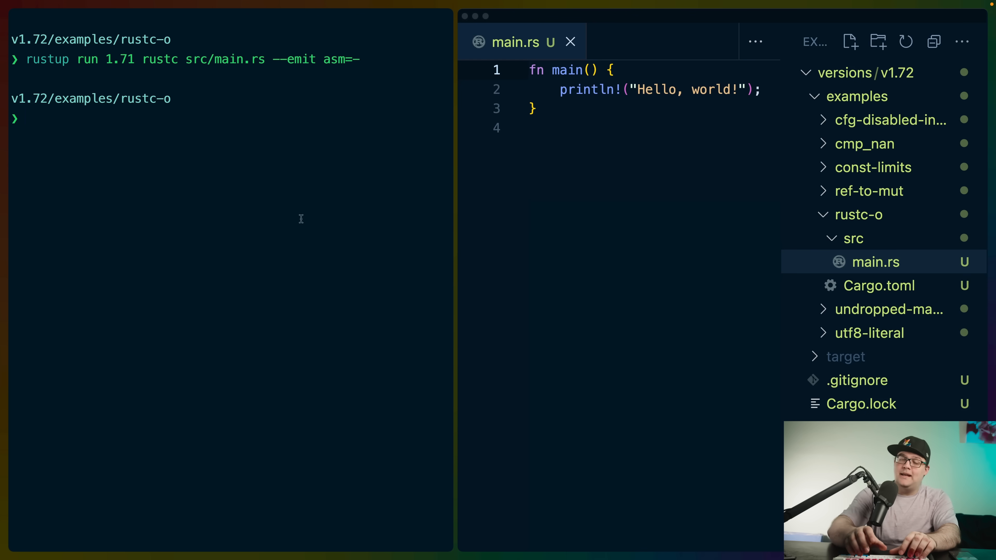
Run rustup run 1.72 rustc src/main.rs --emit asm=- so the assembly prints to the terminal
text(rustup run 1.72 rustc src/main.rs --emit asm=-)
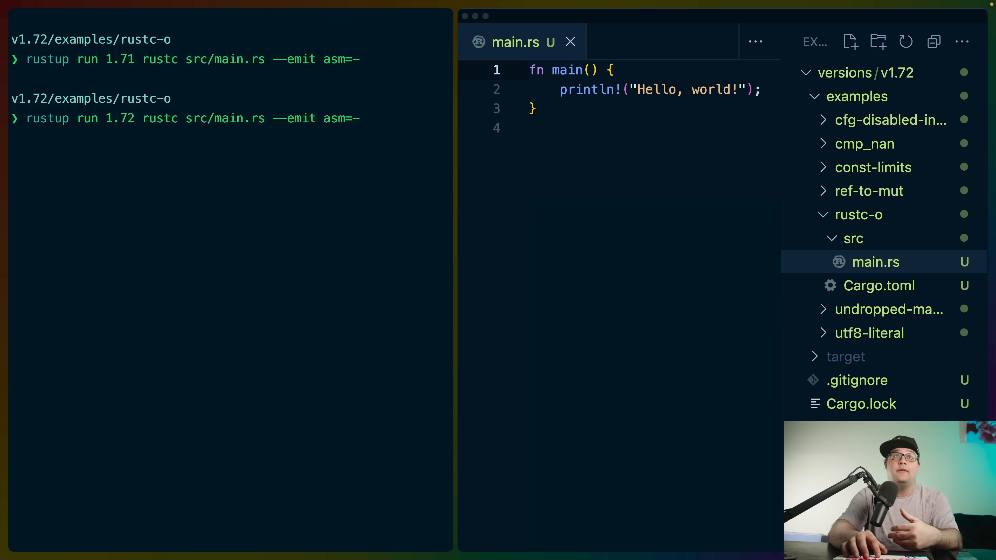
key(Return)
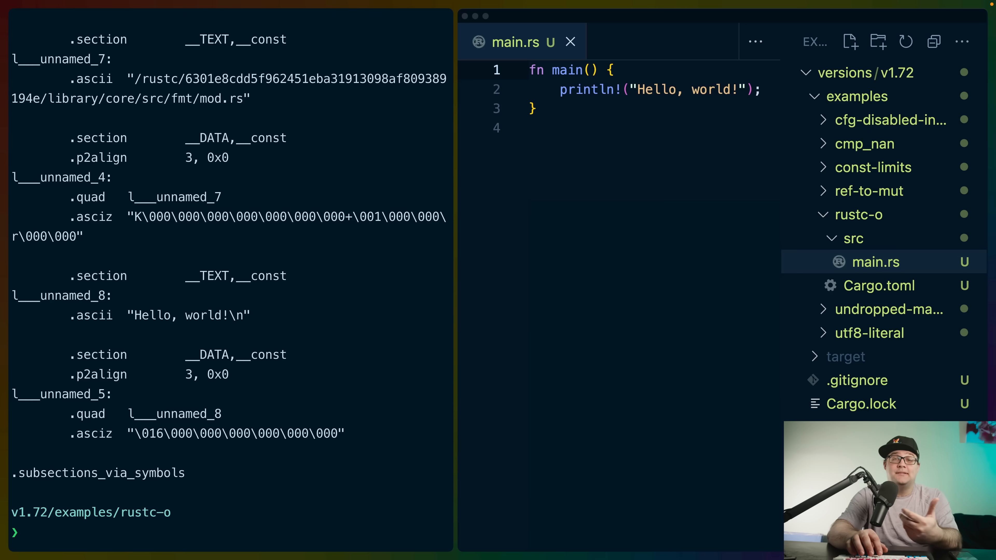